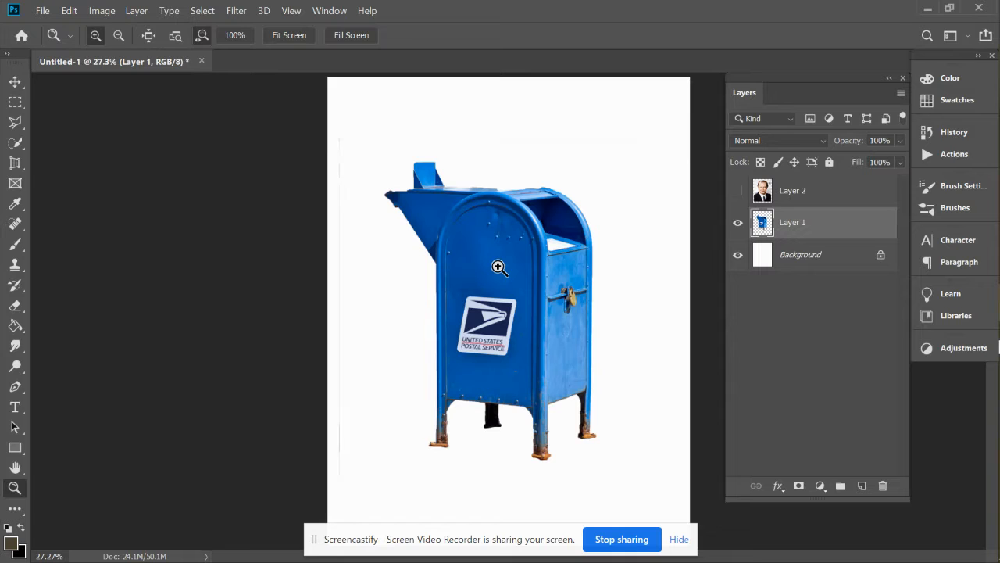
{"action": "mouse_move", "coordinate": [528, 290]}
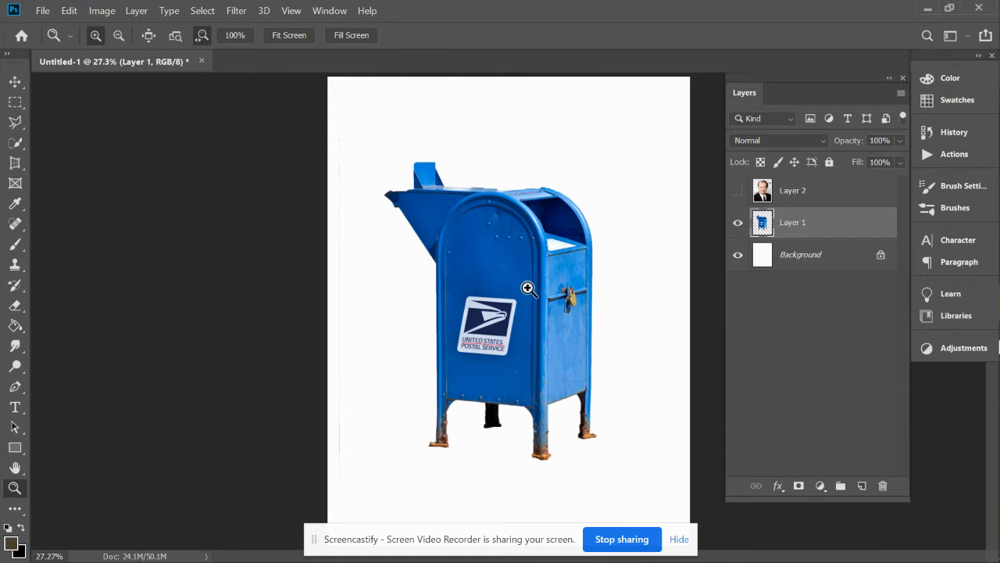
{"action": "mouse_move", "coordinate": [469, 247]}
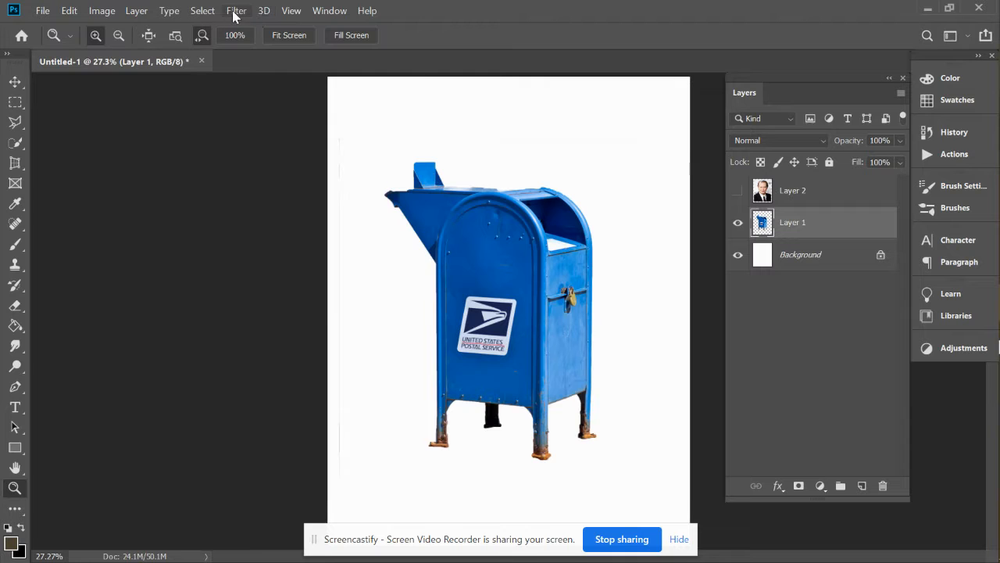
- Launch the Liquify filter on the mailbox layer from the Filter menu
{"action": "left_click", "coordinate": [236, 9]}
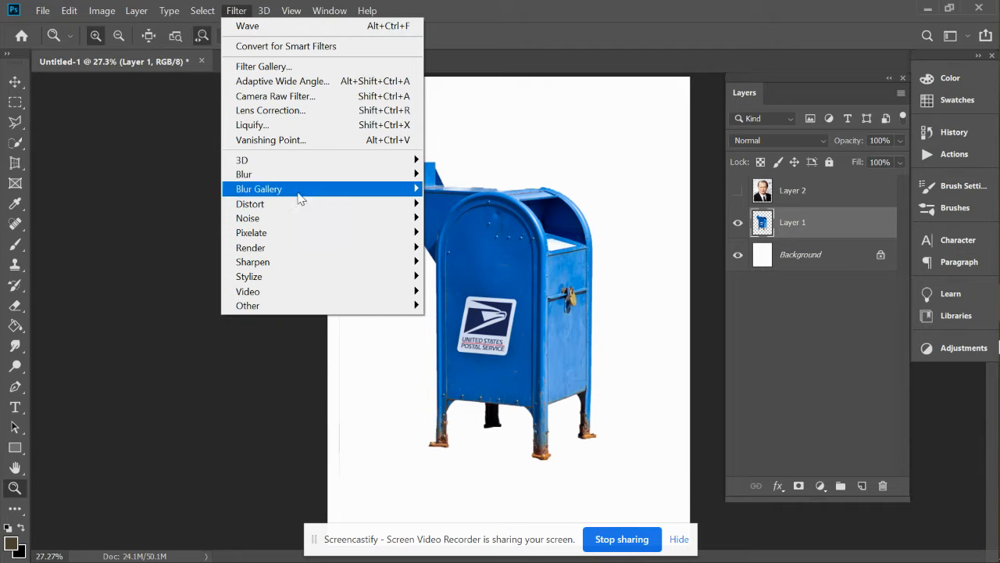
{"action": "mouse_move", "coordinate": [281, 40]}
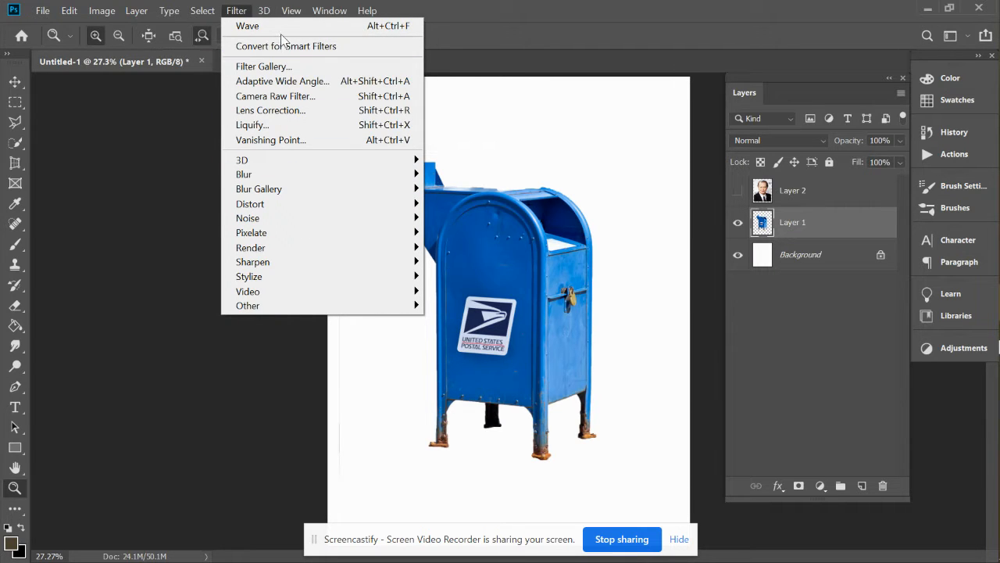
{"action": "mouse_move", "coordinate": [247, 25]}
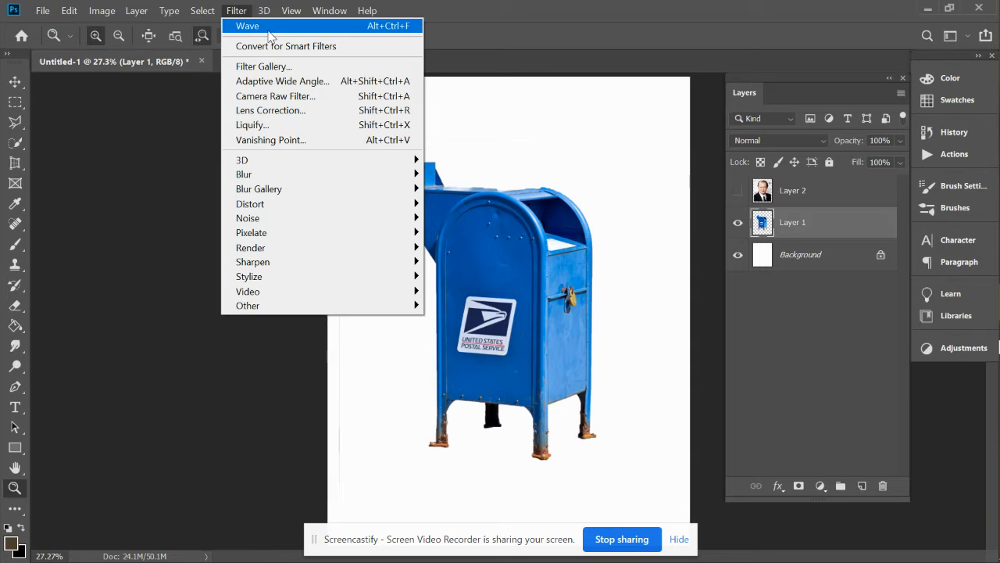
{"action": "mouse_move", "coordinate": [251, 125]}
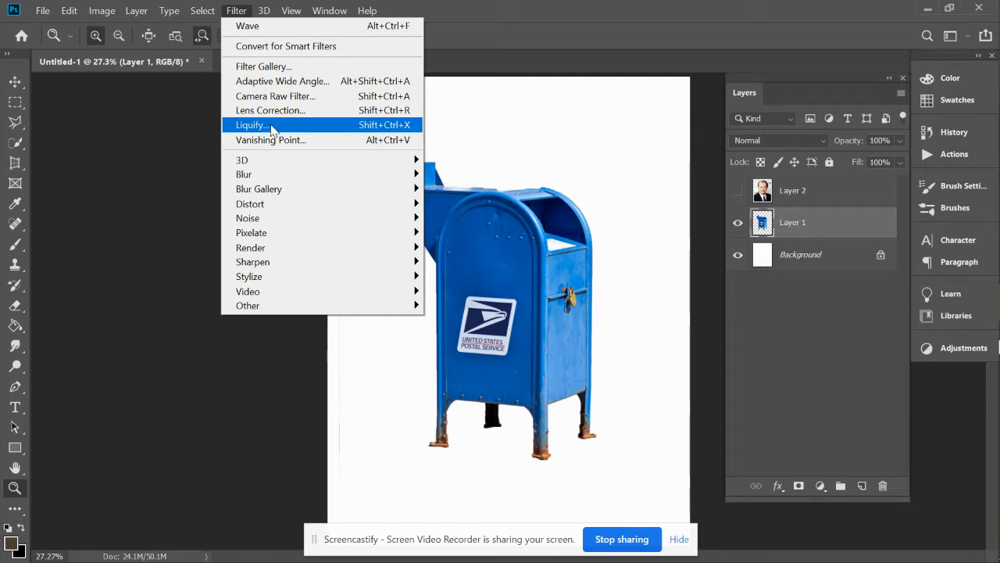
{"action": "left_click", "coordinate": [250, 125]}
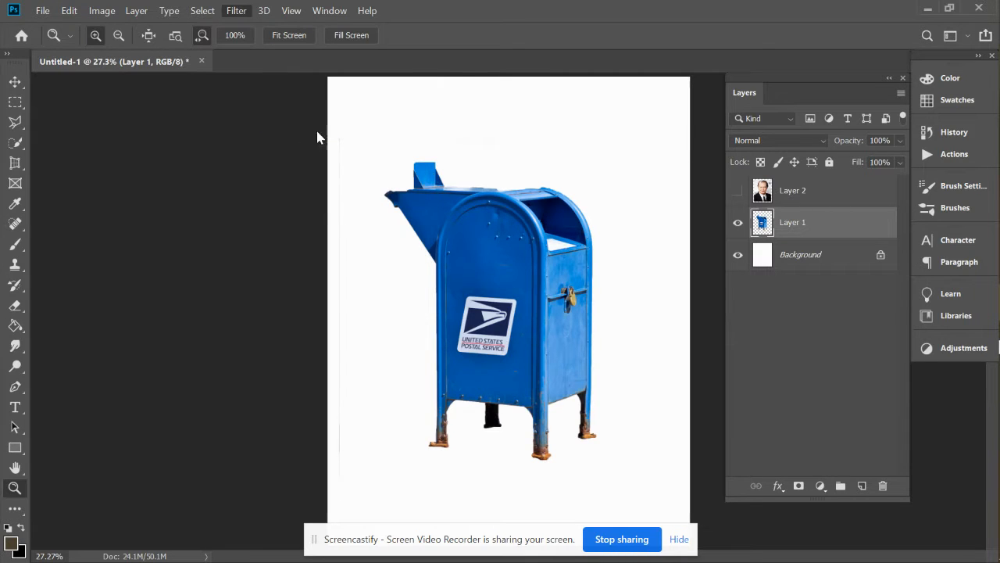
{"action": "mouse_move", "coordinate": [488, 194]}
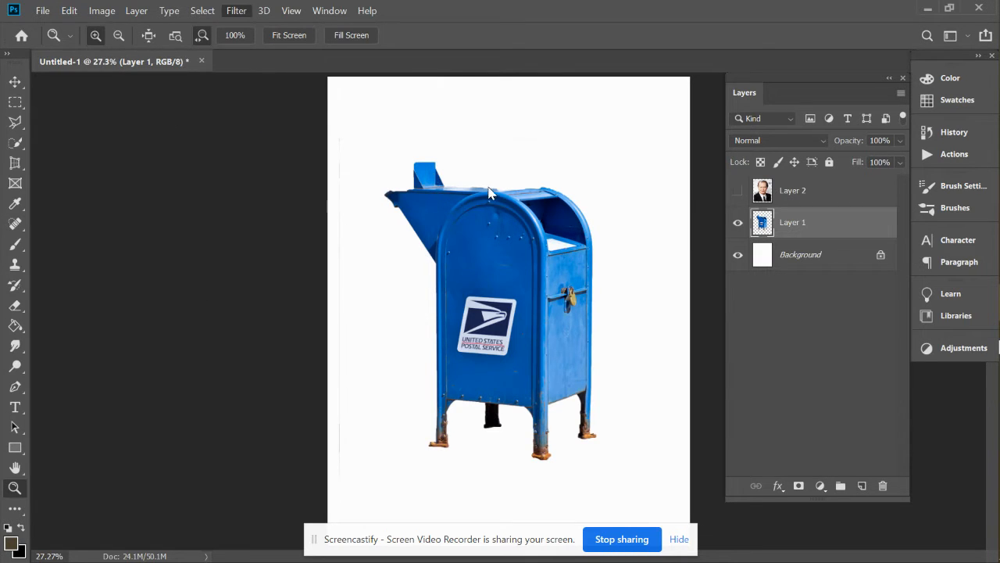
{"action": "left_click", "coordinate": [236, 10]}
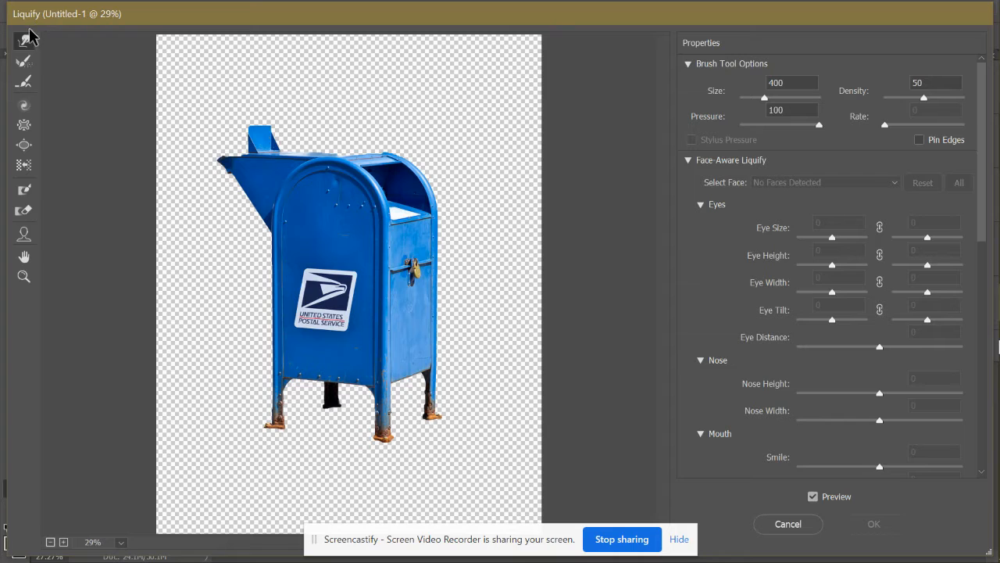
{"action": "mouse_move", "coordinate": [25, 165]}
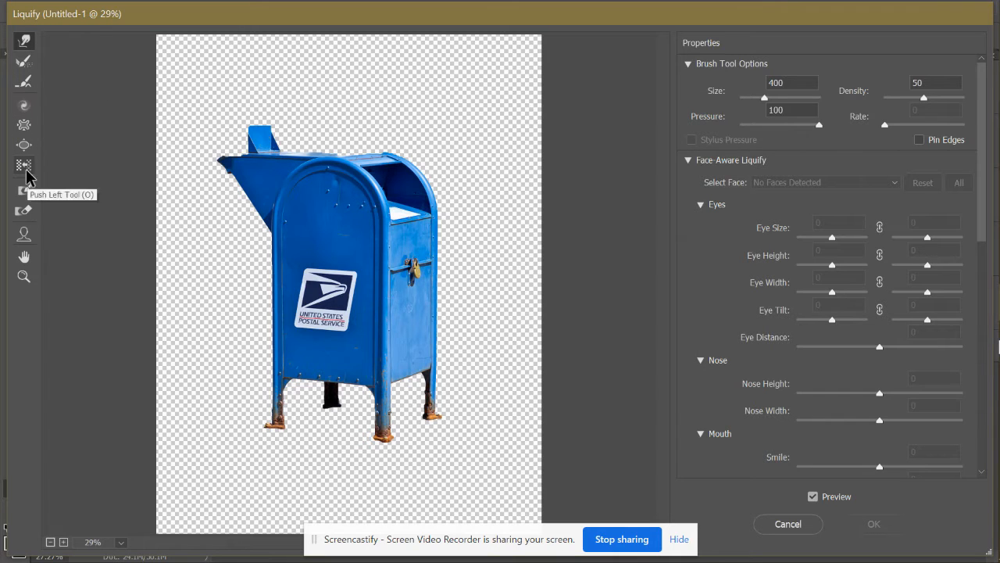
{"action": "mouse_move", "coordinate": [25, 279]}
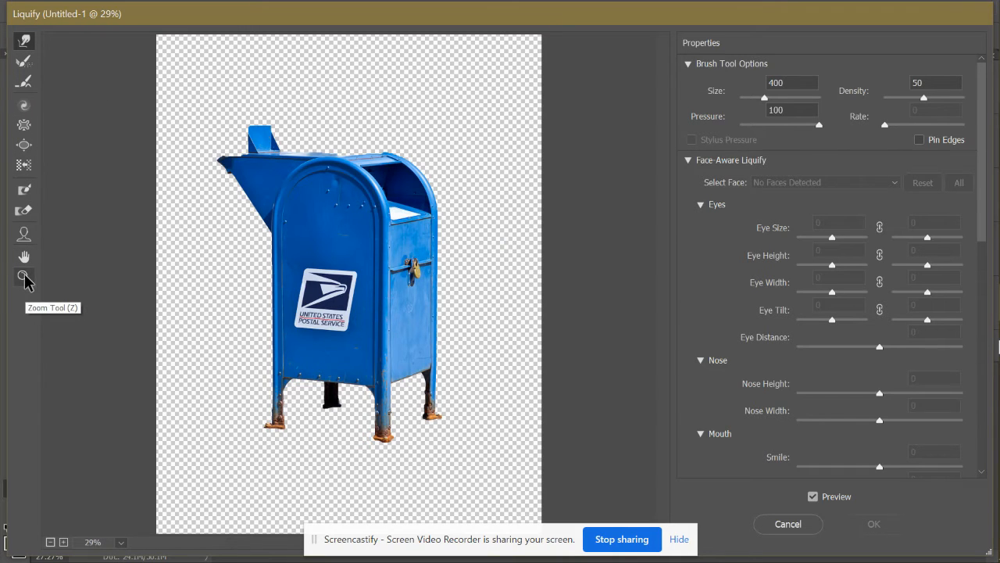
{"action": "mouse_move", "coordinate": [850, 147]}
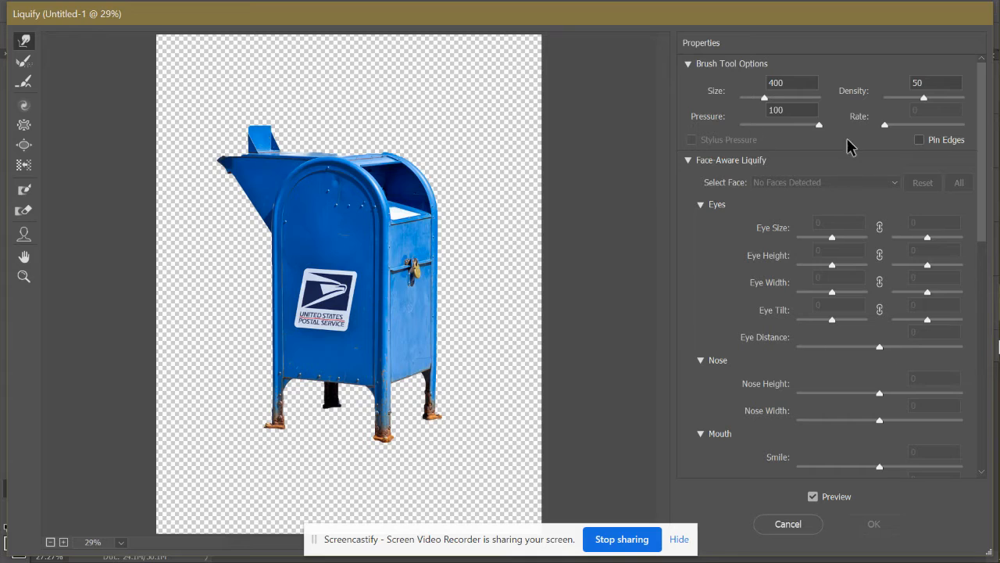
{"action": "mouse_move", "coordinate": [160, 59]}
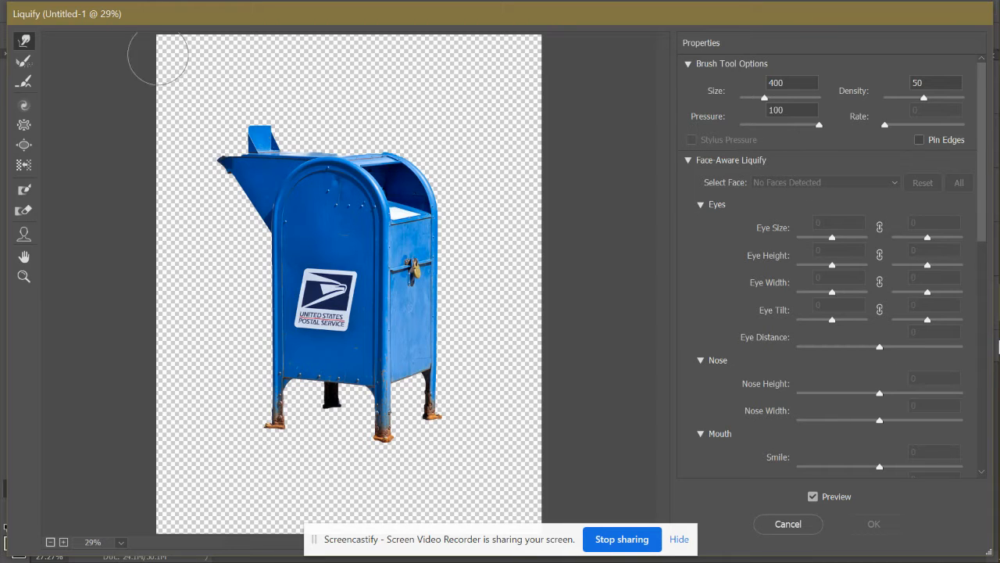
{"action": "mouse_move", "coordinate": [25, 41]}
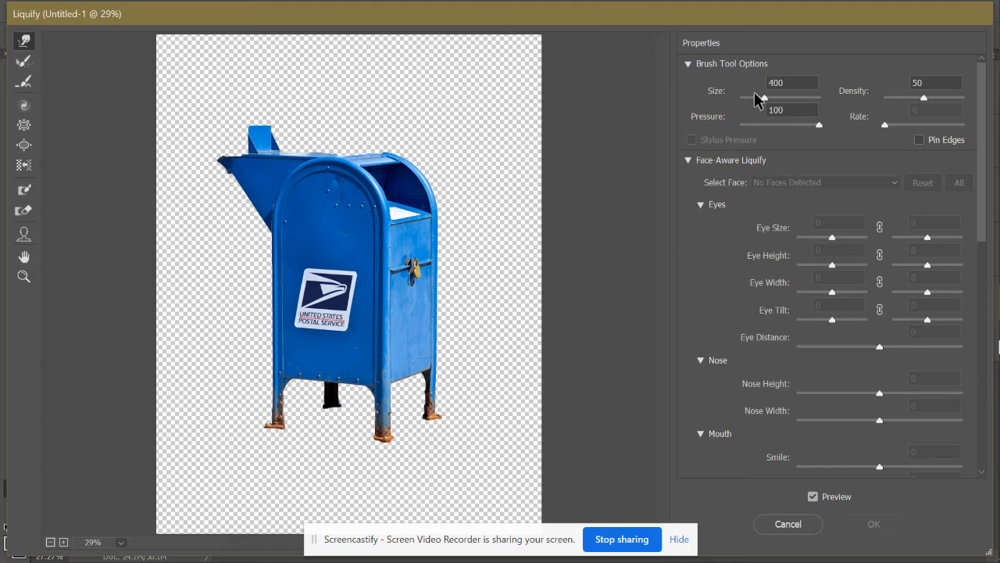
{"action": "mouse_move", "coordinate": [500, 131]}
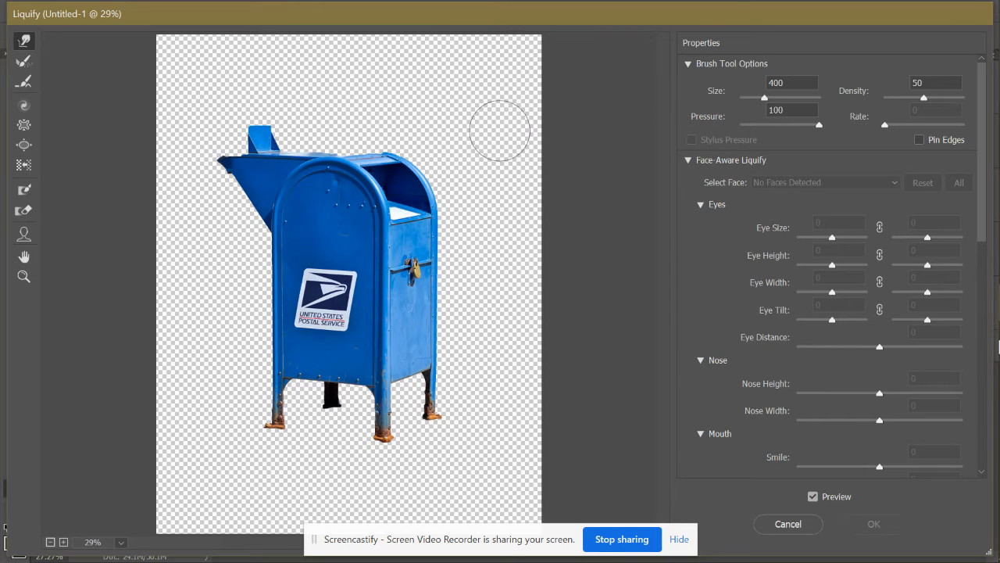
{"action": "mouse_move", "coordinate": [475, 92]}
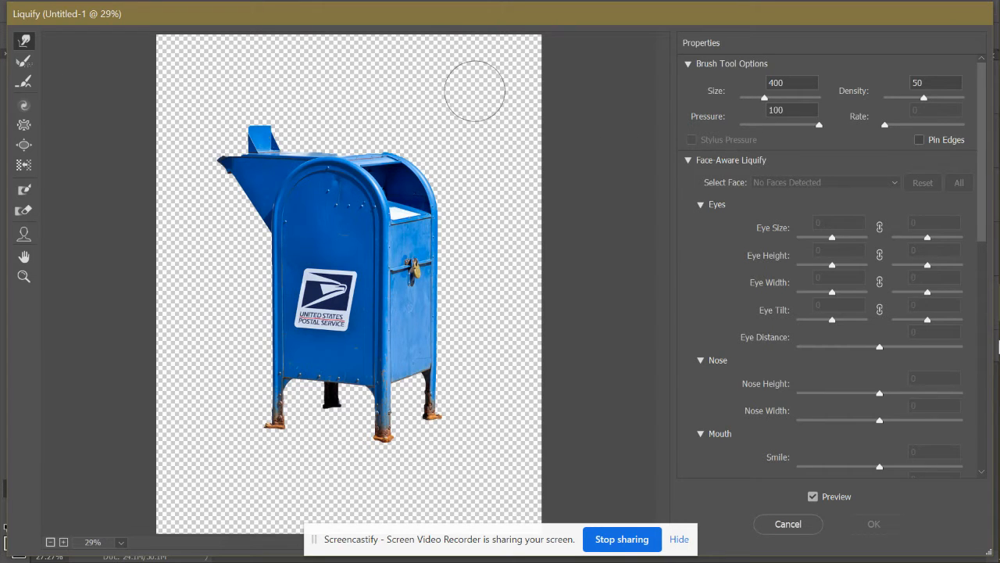
{"action": "mouse_move", "coordinate": [472, 96]}
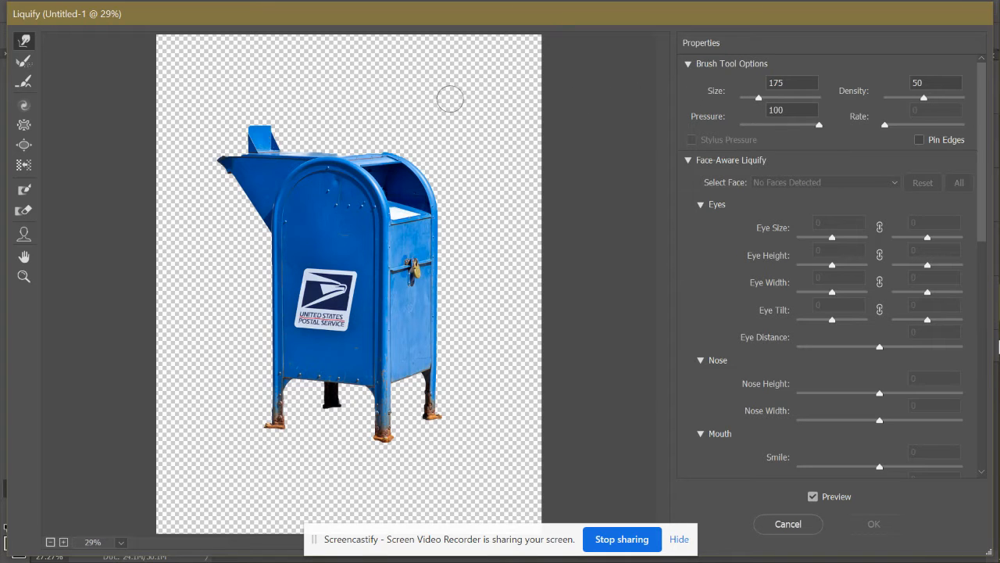
{"action": "mouse_move", "coordinate": [439, 100]}
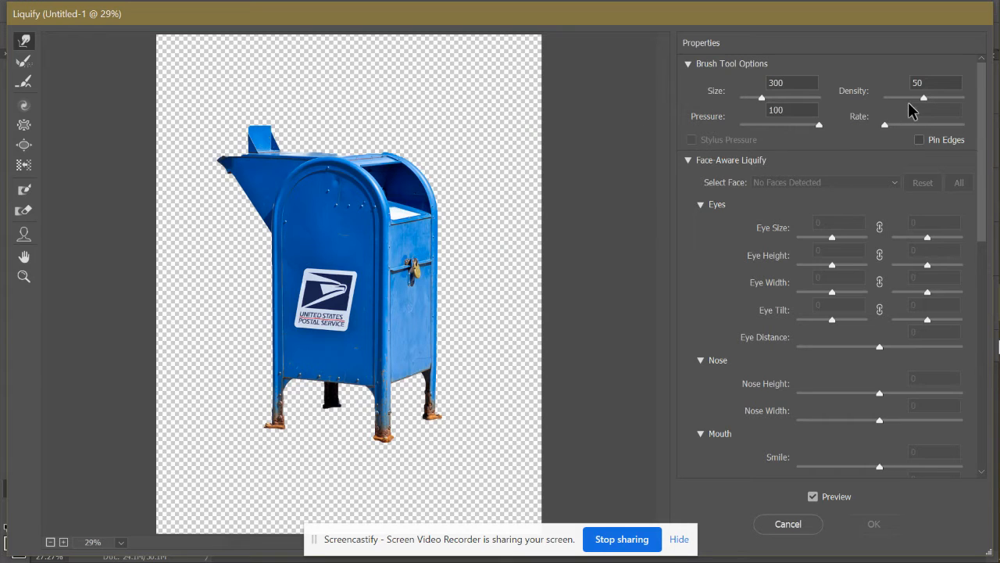
{"action": "mouse_move", "coordinate": [821, 140]}
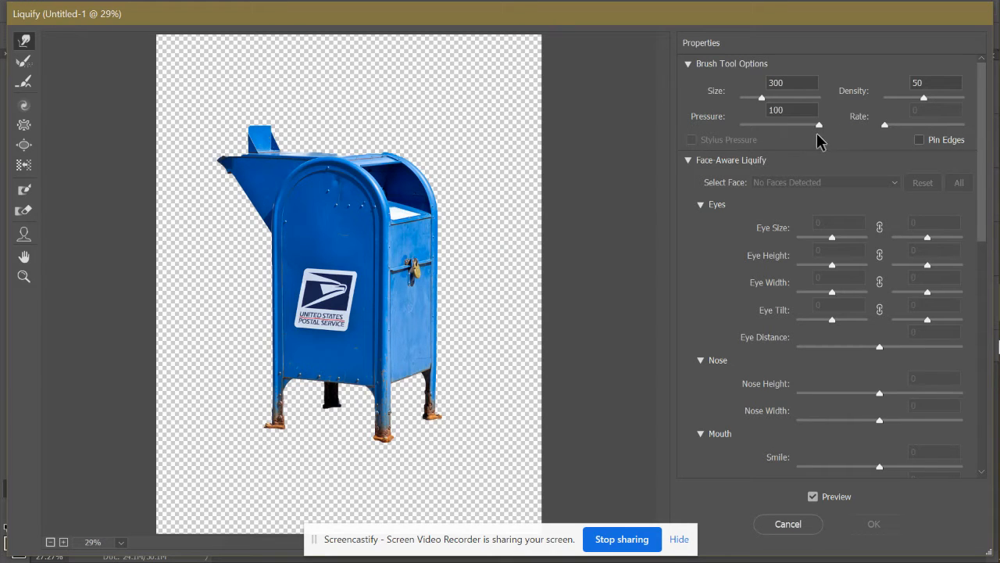
{"action": "mouse_move", "coordinate": [764, 291]}
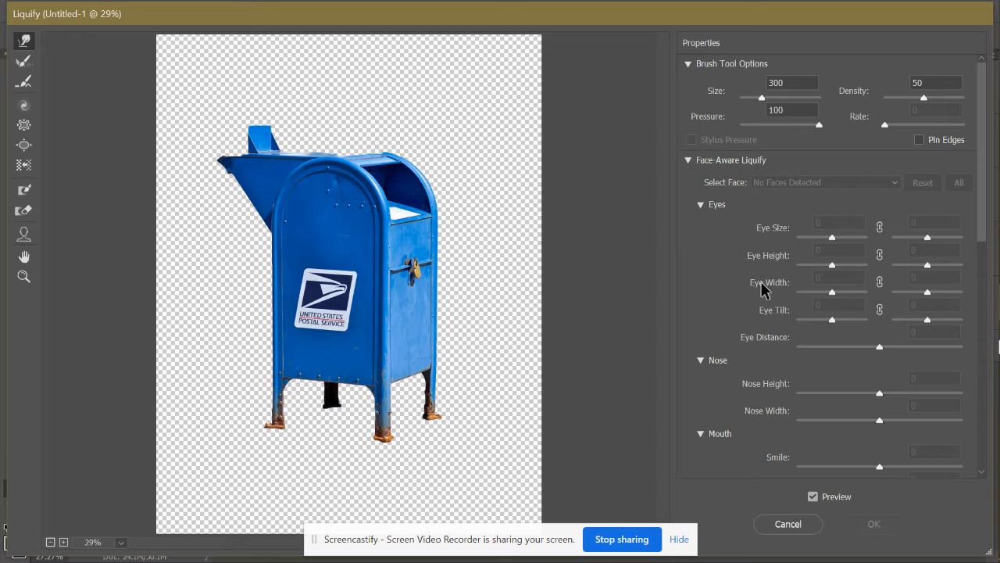
- Hide the face-aware settings and warp the mailbox's rounded top, then pull it back into shape
{"action": "left_click", "coordinate": [688, 160]}
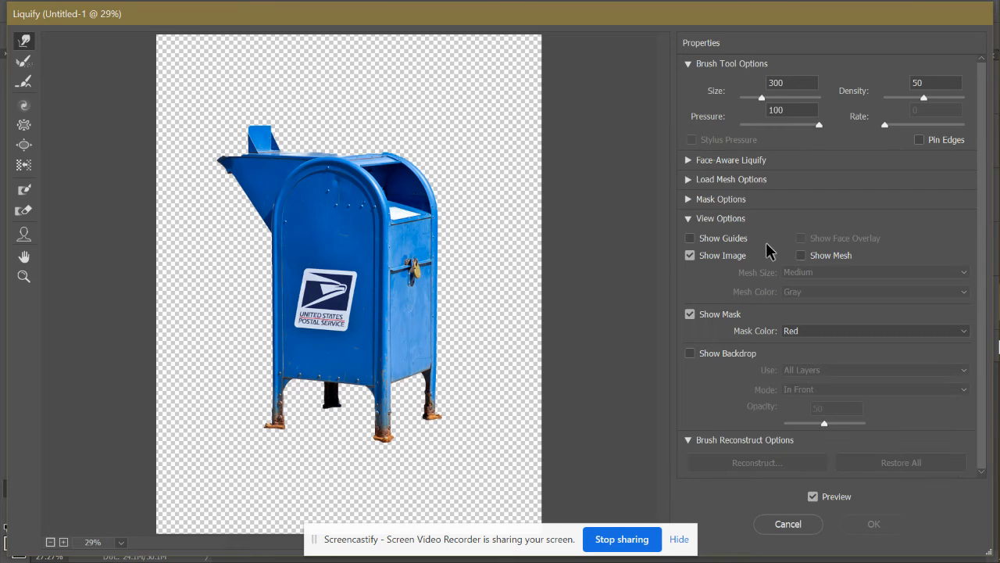
{"action": "mouse_move", "coordinate": [707, 61]}
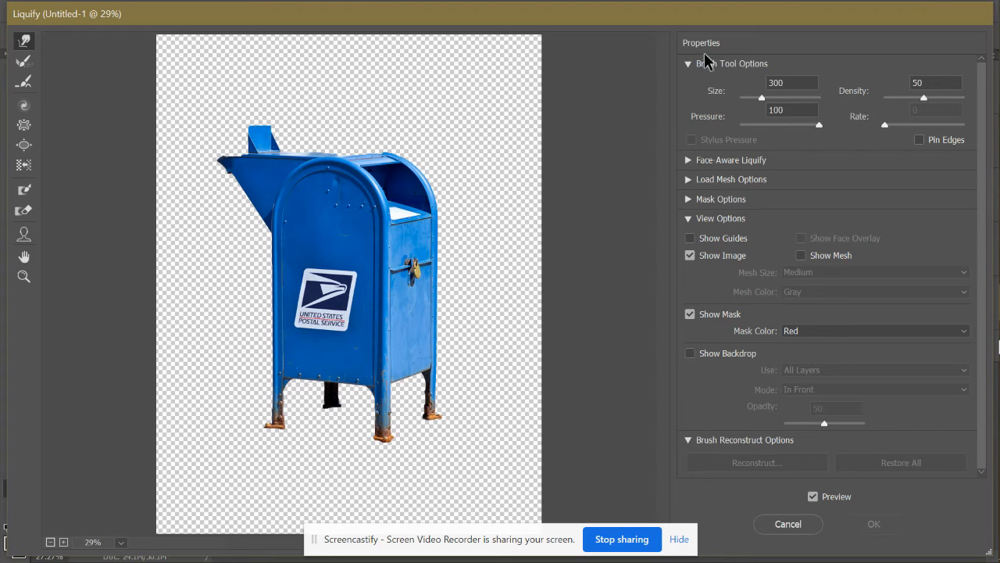
{"action": "mouse_move", "coordinate": [329, 183]}
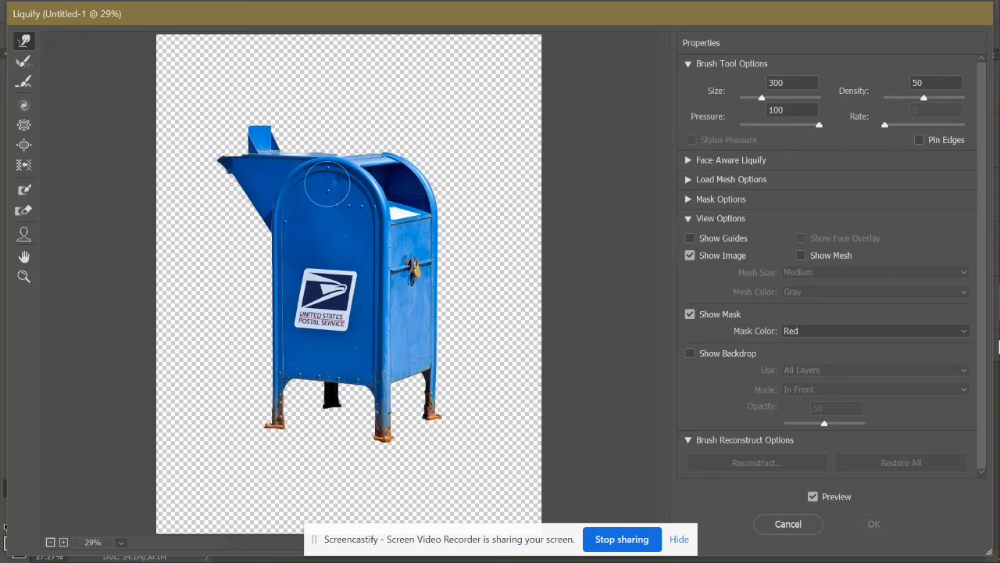
{"action": "left_click_drag", "start_coordinate": [326, 184], "coordinate": [338, 244]}
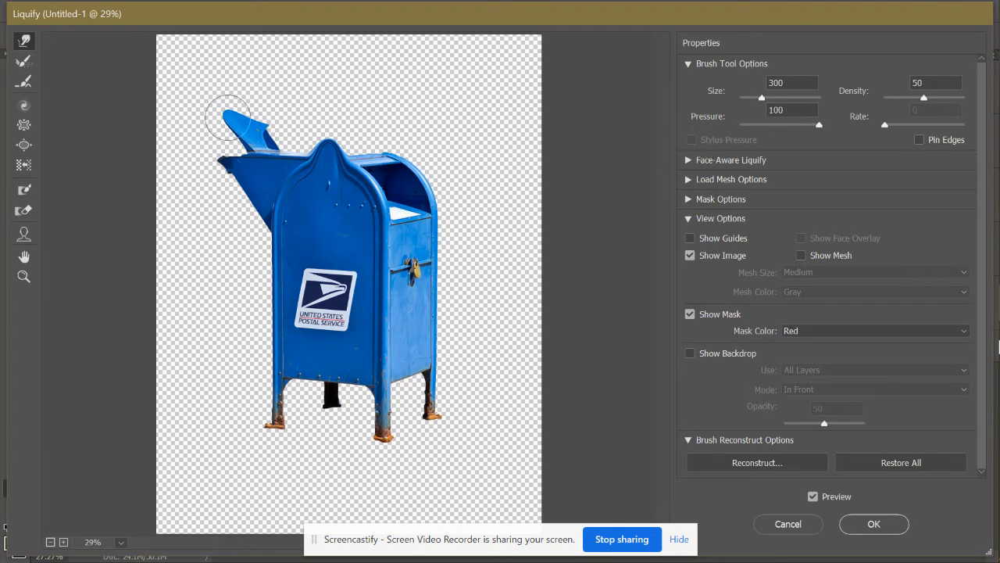
{"action": "left_click_drag", "start_coordinate": [227, 118], "coordinate": [243, 231]}
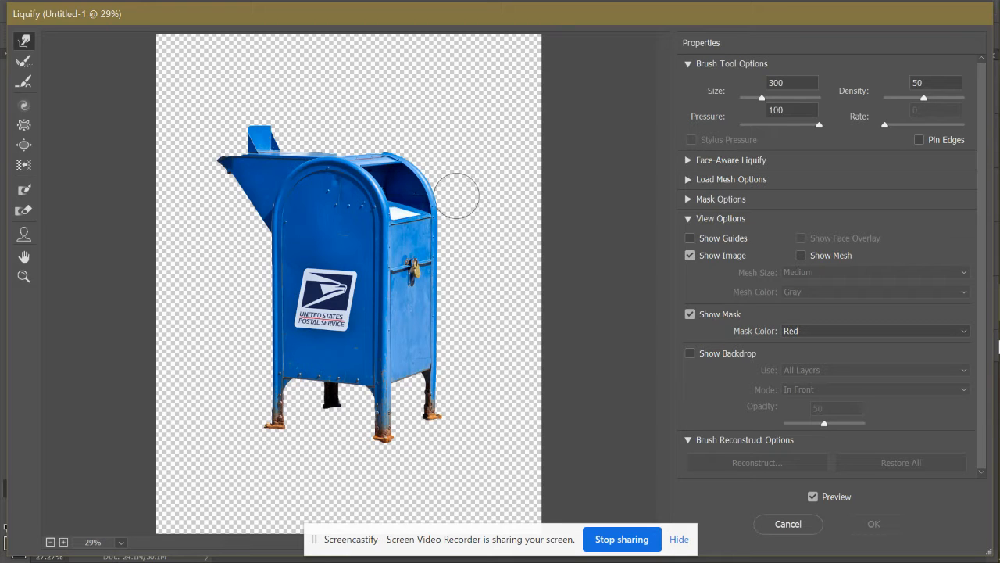
{"action": "mouse_move", "coordinate": [460, 137]}
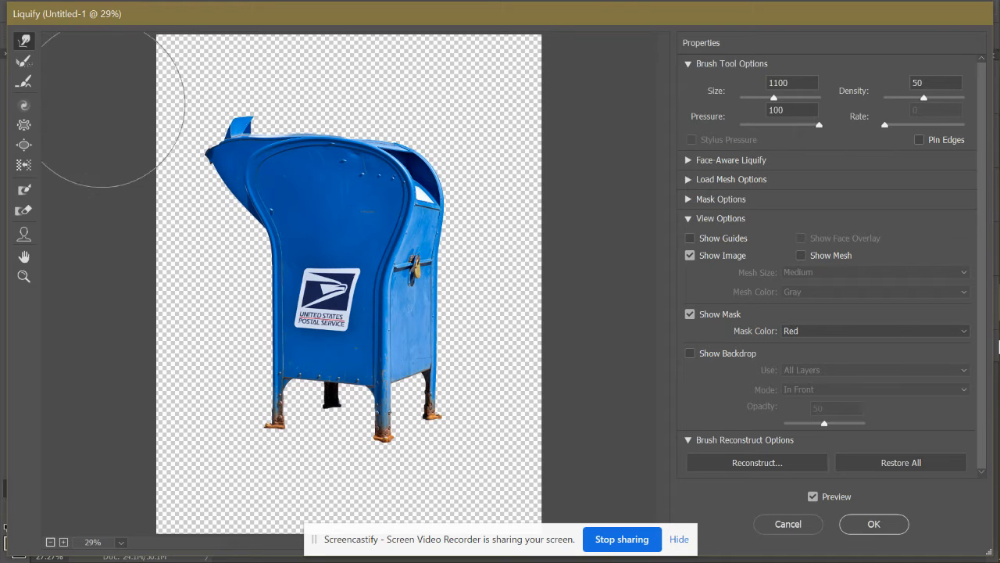
{"action": "mouse_move", "coordinate": [94, 101]}
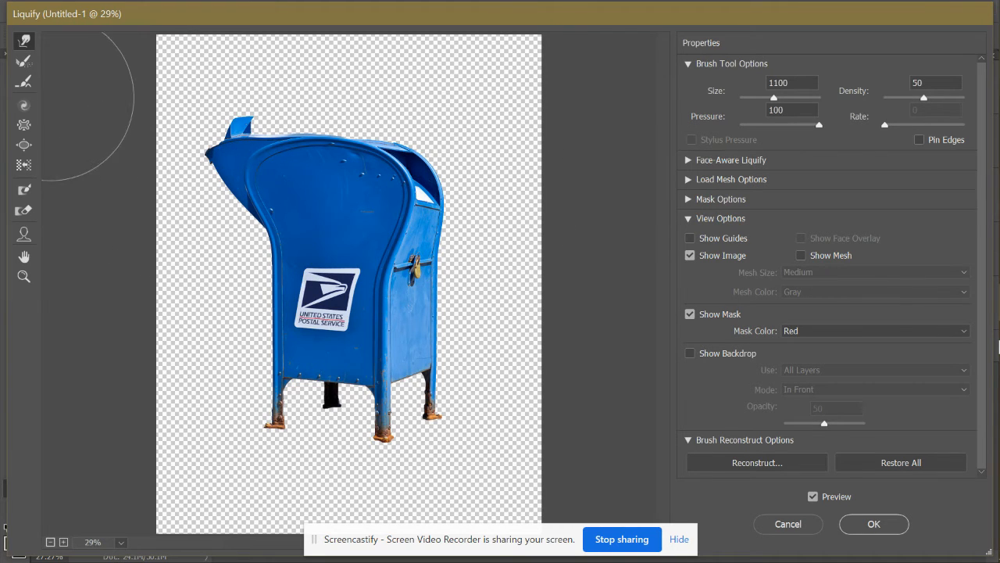
{"action": "mouse_move", "coordinate": [23, 82]}
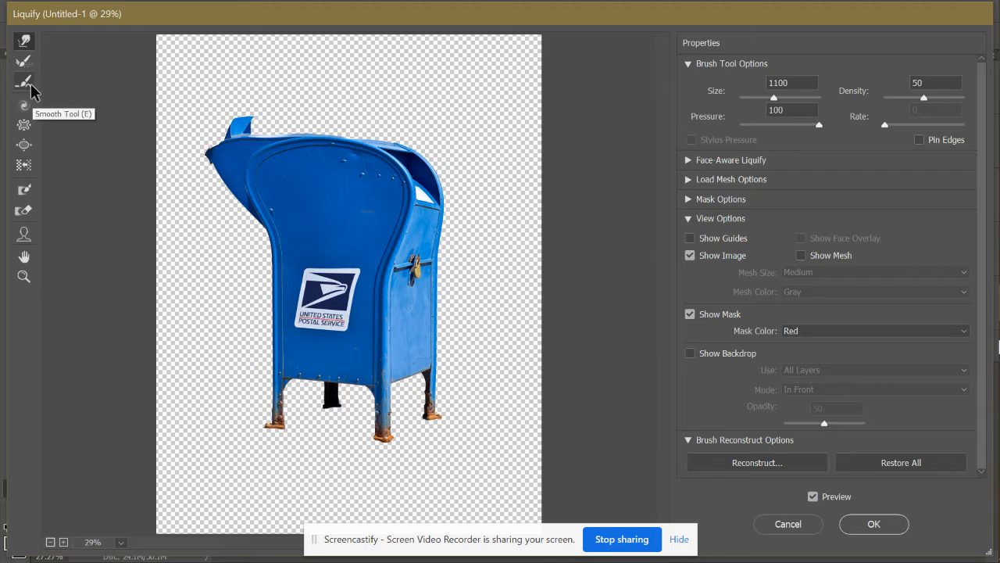
{"action": "mouse_move", "coordinate": [24, 106]}
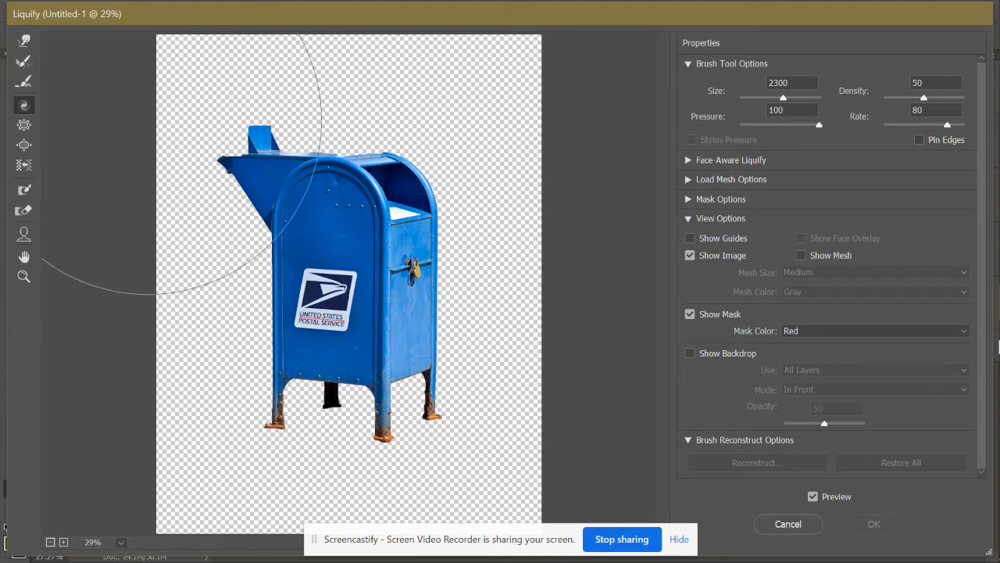
{"action": "mouse_move", "coordinate": [312, 247]}
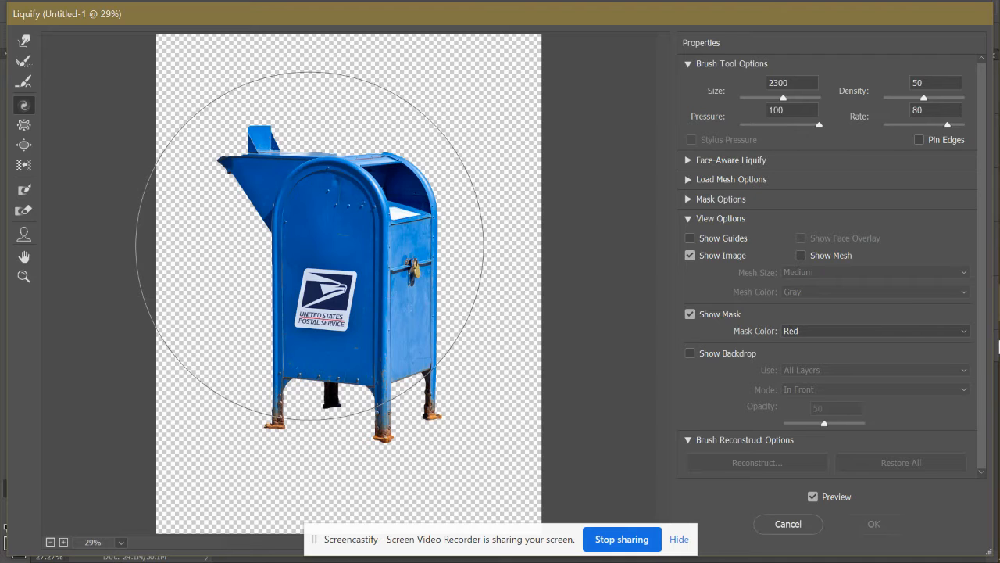
{"action": "mouse_move", "coordinate": [756, 222]}
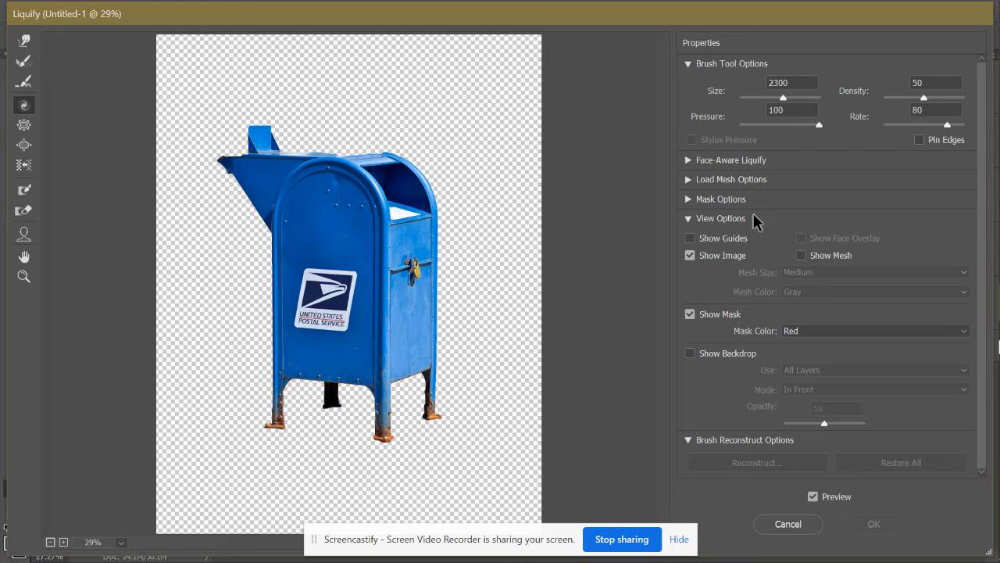
{"action": "mouse_move", "coordinate": [898, 127]}
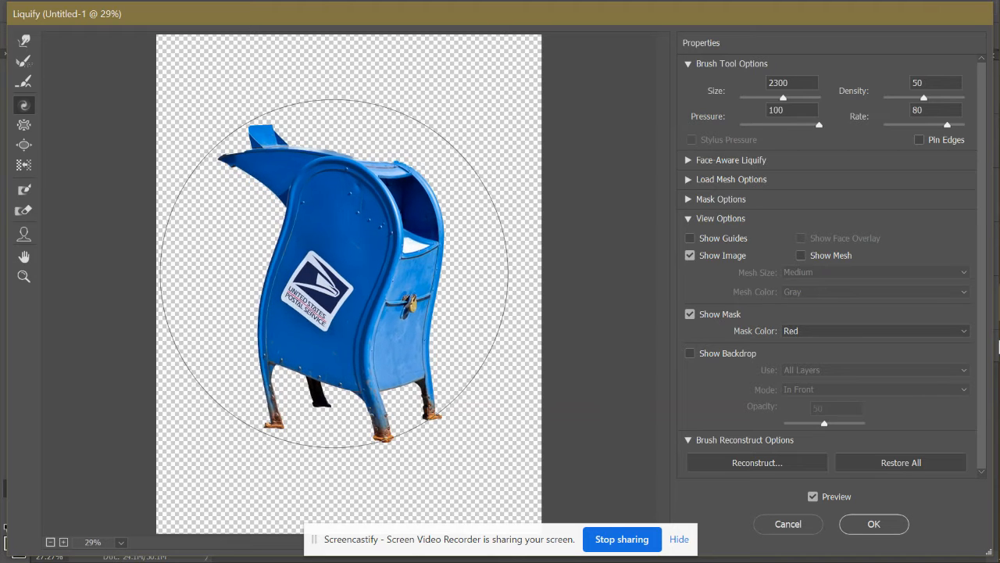
- Twirl the mailbox body clockwise around its centre
{"action": "left_click_drag", "start_coordinate": [352, 235], "coordinate": [313, 281]}
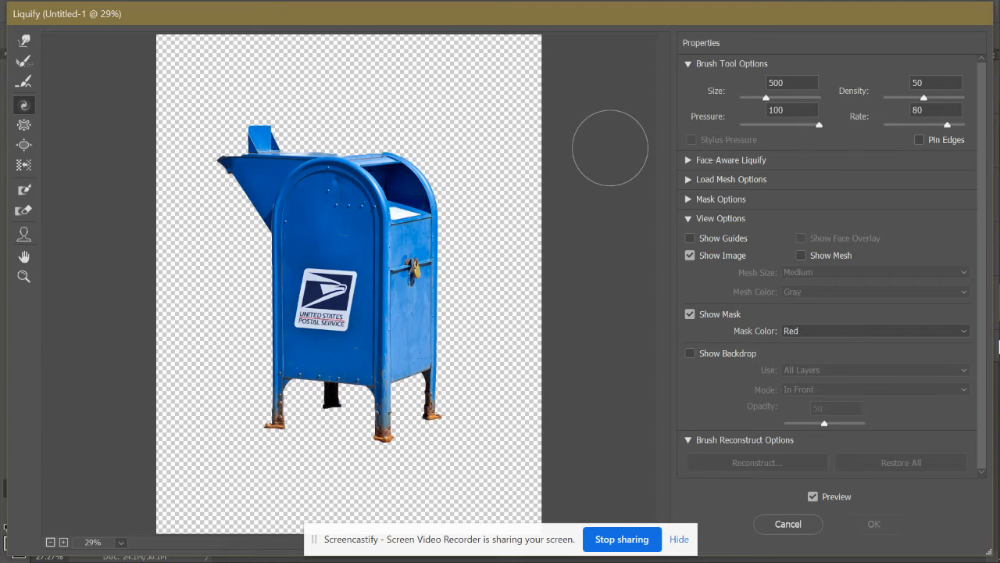
{"action": "mouse_move", "coordinate": [297, 60]}
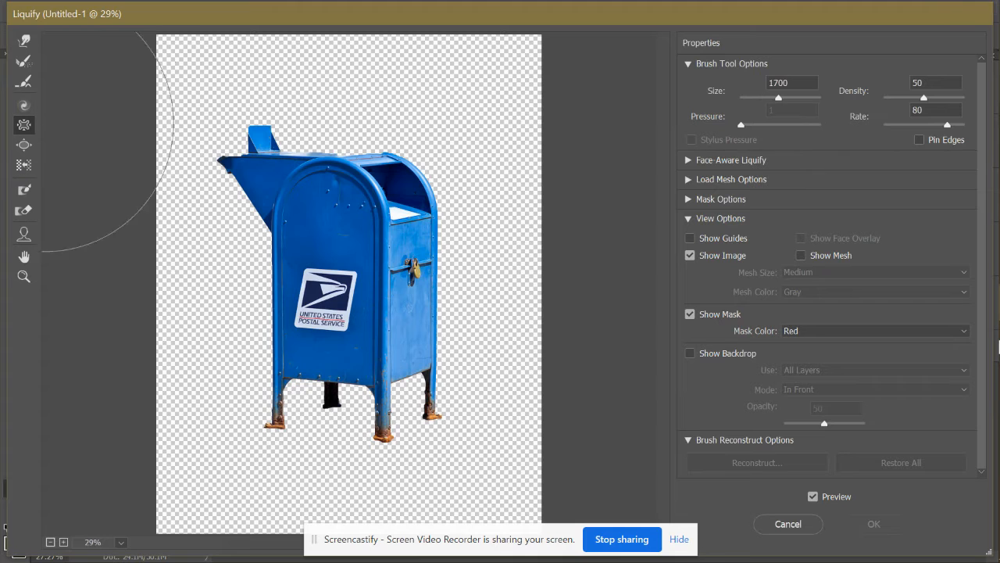
{"action": "mouse_move", "coordinate": [357, 305]}
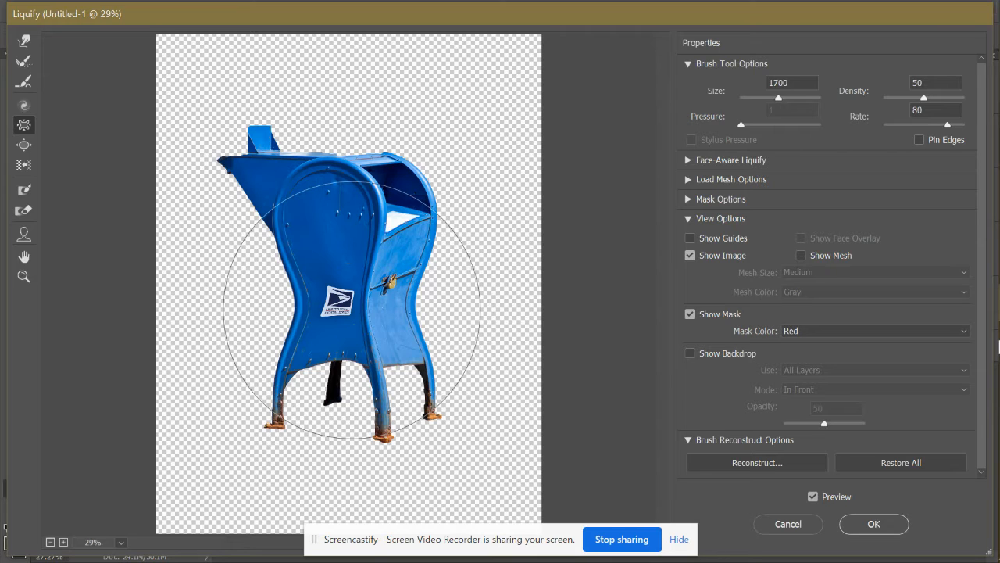
{"action": "left_click_drag", "start_coordinate": [375, 282], "coordinate": [383, 311]}
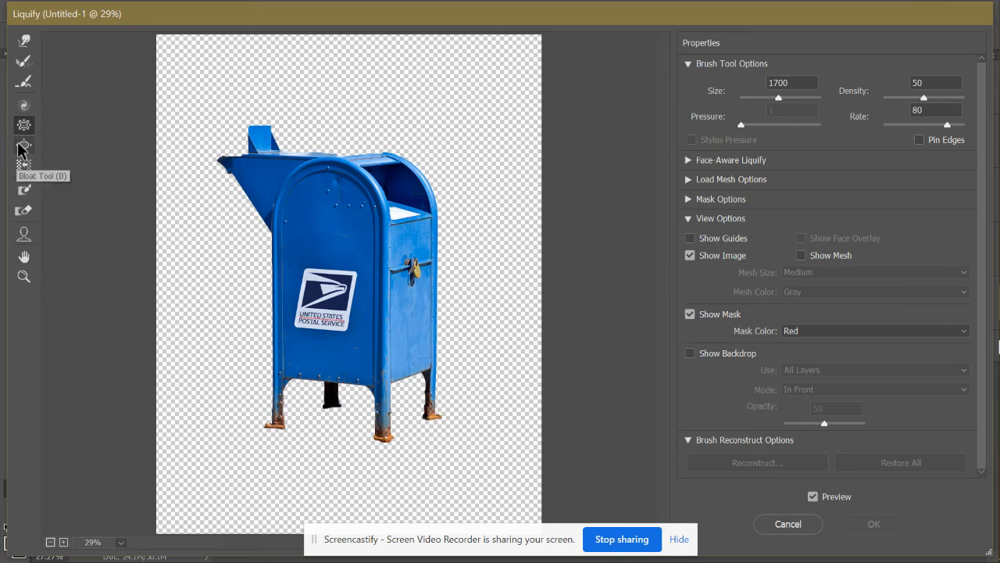
{"action": "left_click", "coordinate": [24, 143]}
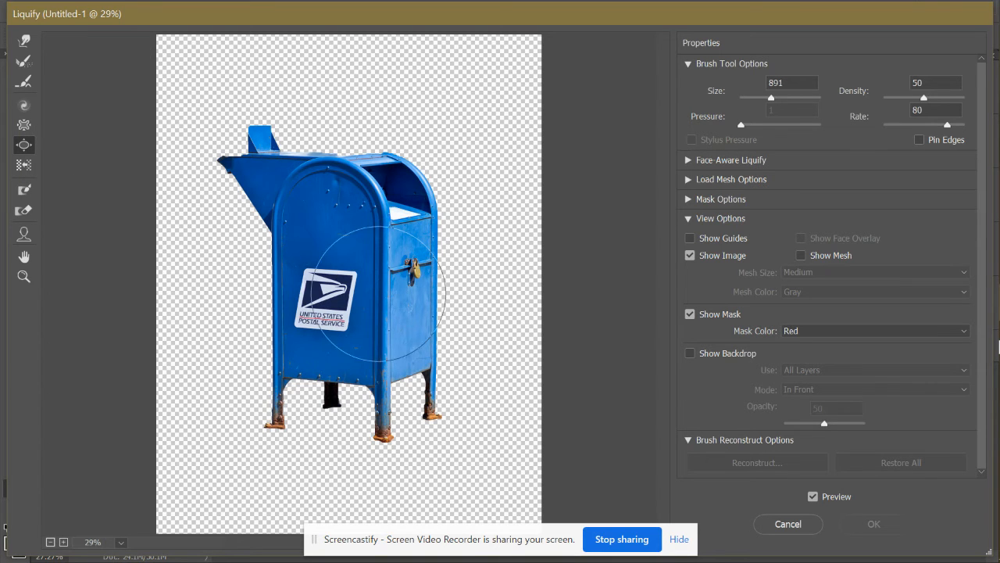
{"action": "mouse_move", "coordinate": [607, 171]}
{"action": "type", "text": "600"}
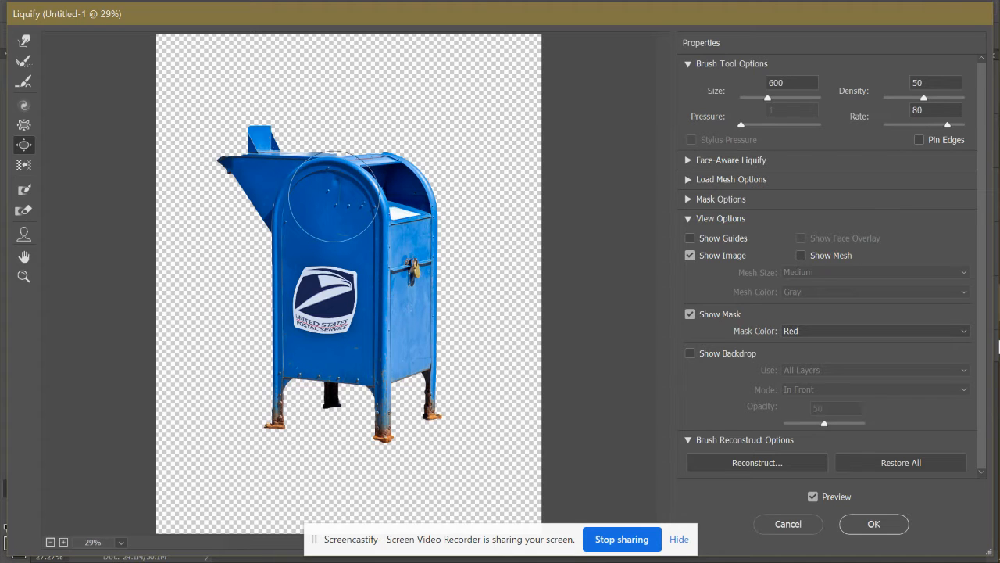
{"action": "mouse_move", "coordinate": [410, 274]}
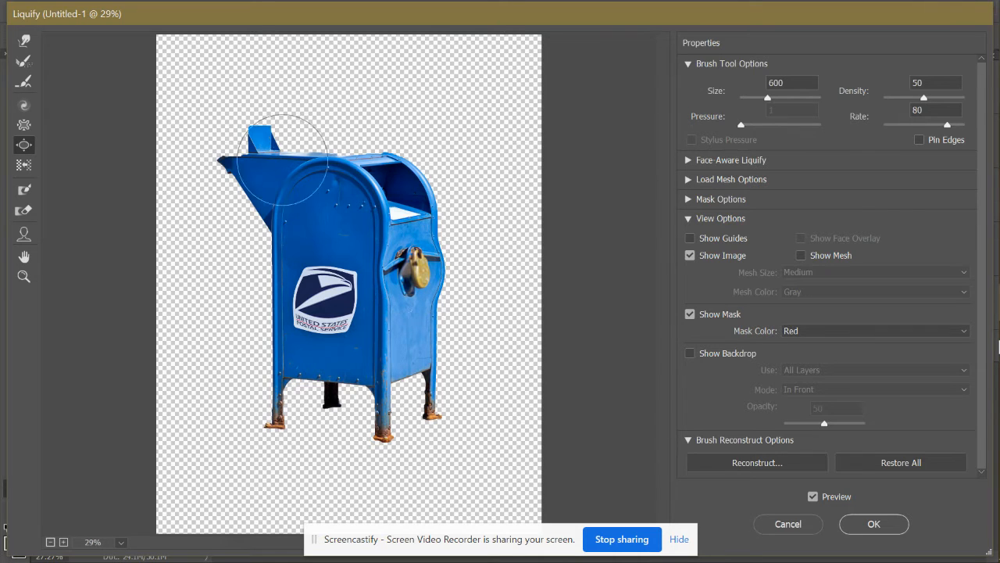
{"action": "left_click_drag", "start_coordinate": [281, 169], "coordinate": [266, 149]}
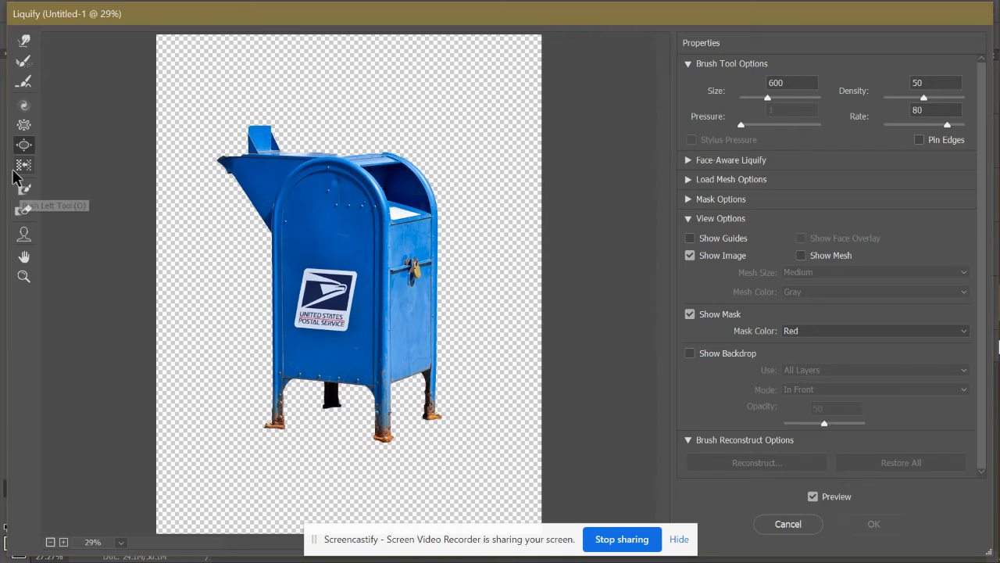
{"action": "left_click", "coordinate": [24, 166]}
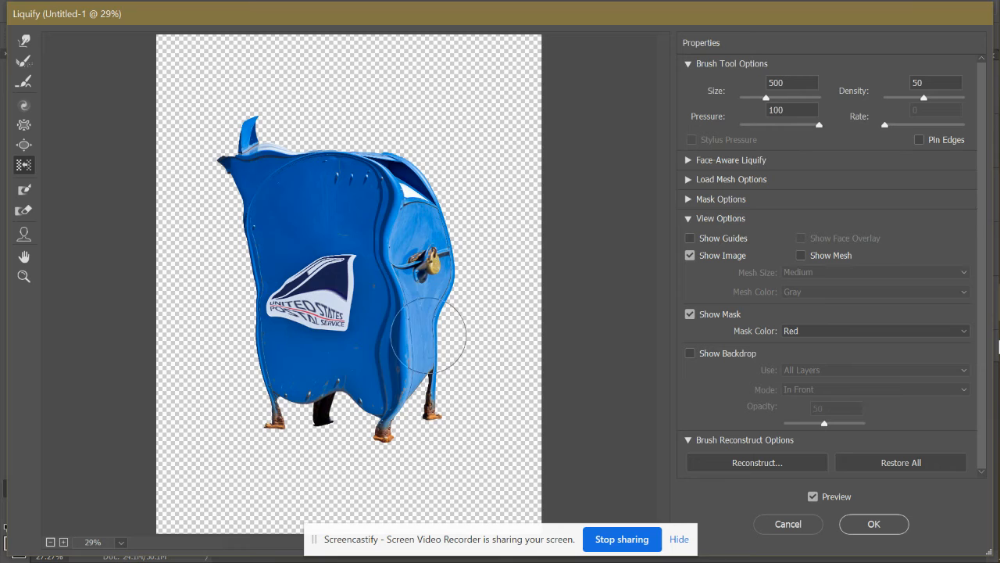
{"action": "left_click_drag", "start_coordinate": [429, 336], "coordinate": [241, 125]}
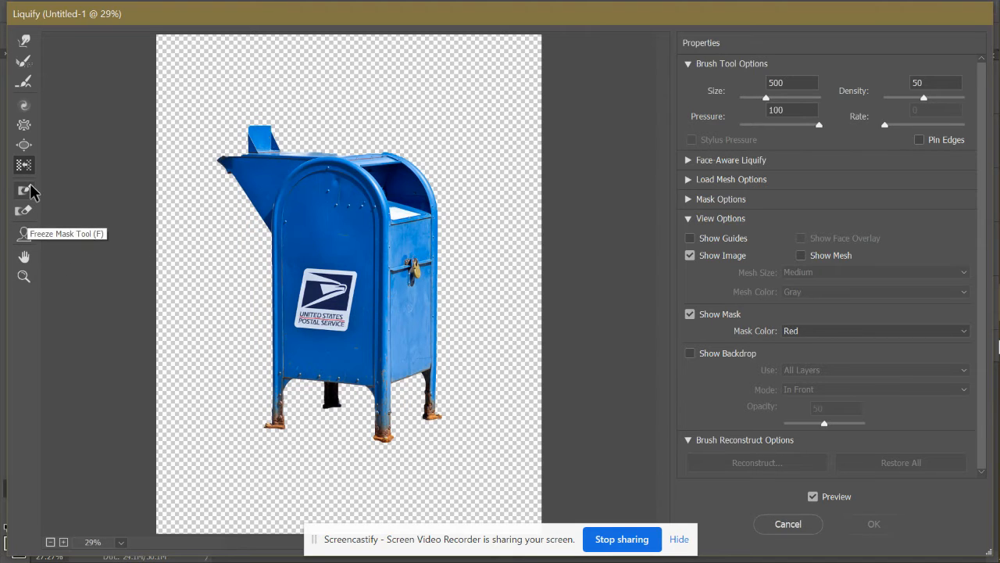
{"action": "mouse_move", "coordinate": [28, 193]}
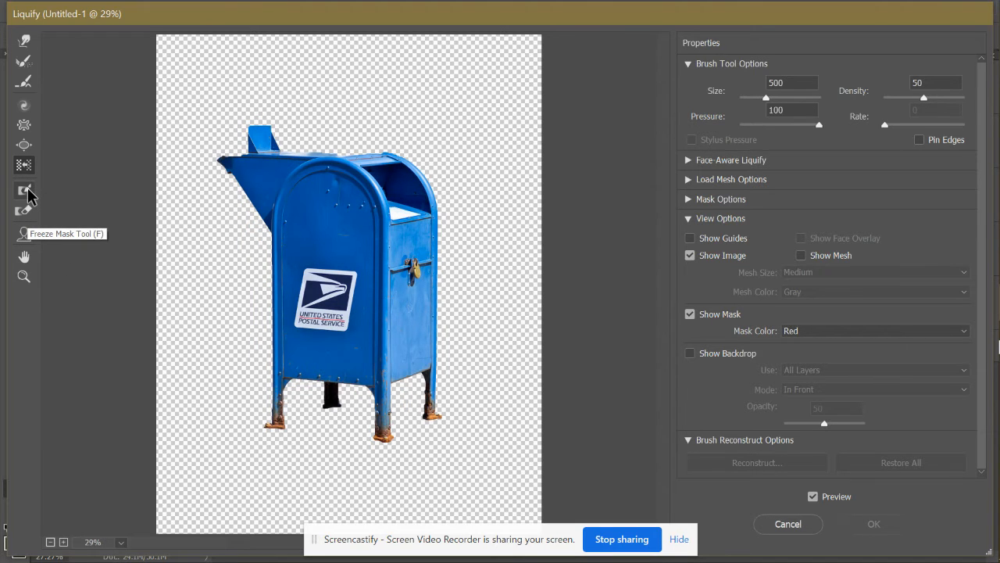
{"action": "mouse_move", "coordinate": [24, 211]}
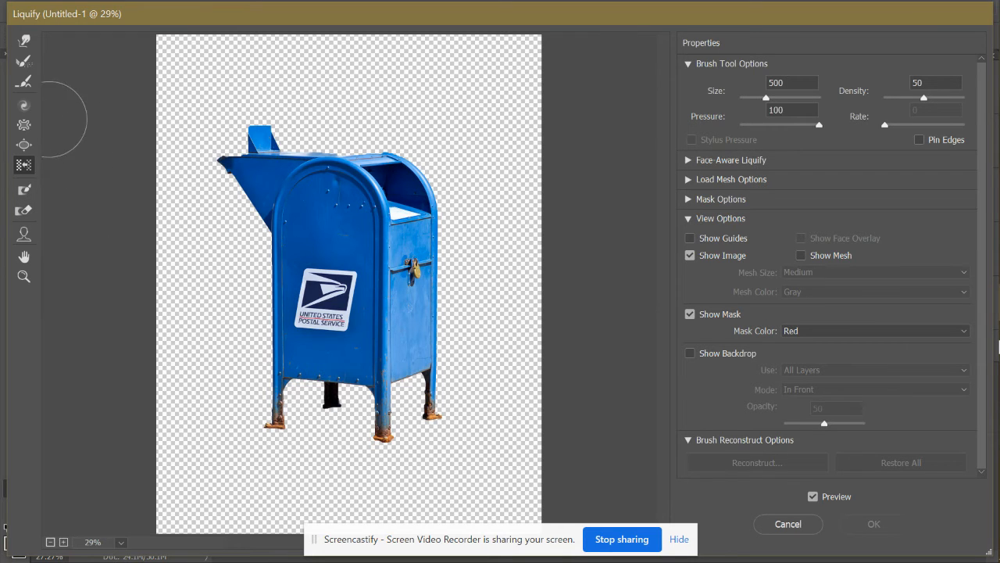
{"action": "mouse_move", "coordinate": [23, 82]}
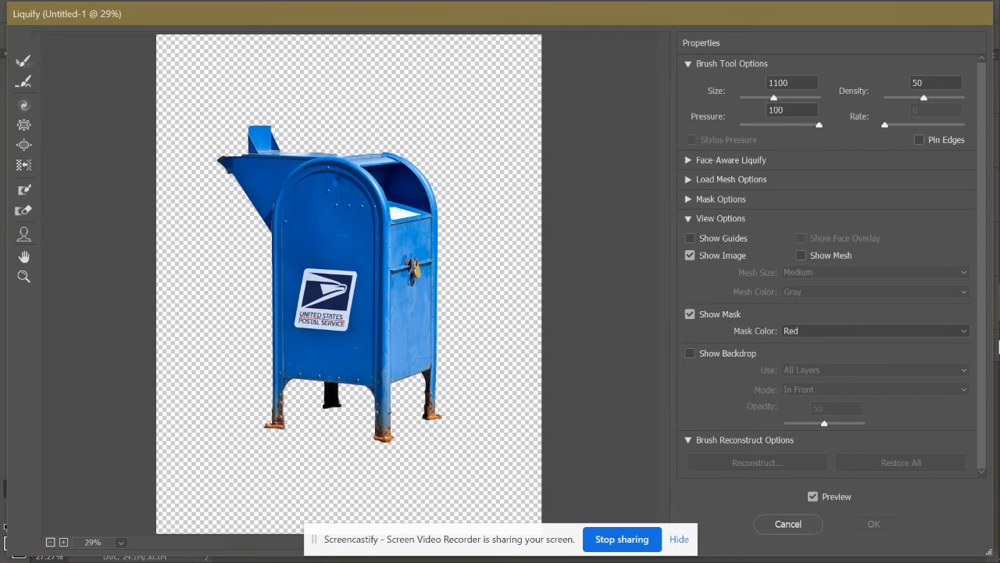
- Enlarge the warp brush and ripple the edge of the mailbox's top flap
{"action": "left_click_drag", "start_coordinate": [758, 97], "coordinate": [779, 97]}
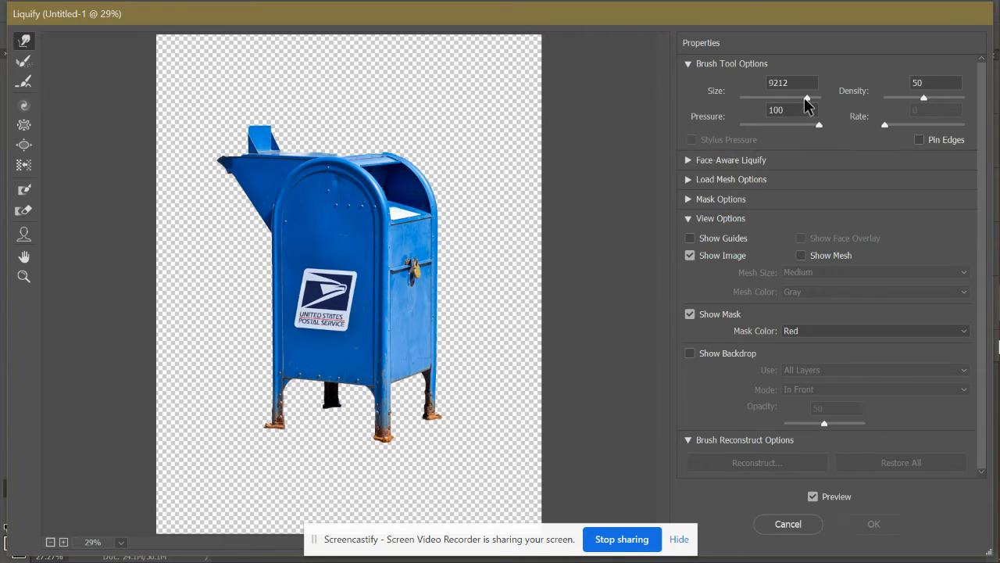
{"action": "left_click_drag", "start_coordinate": [805, 97], "coordinate": [754, 97]}
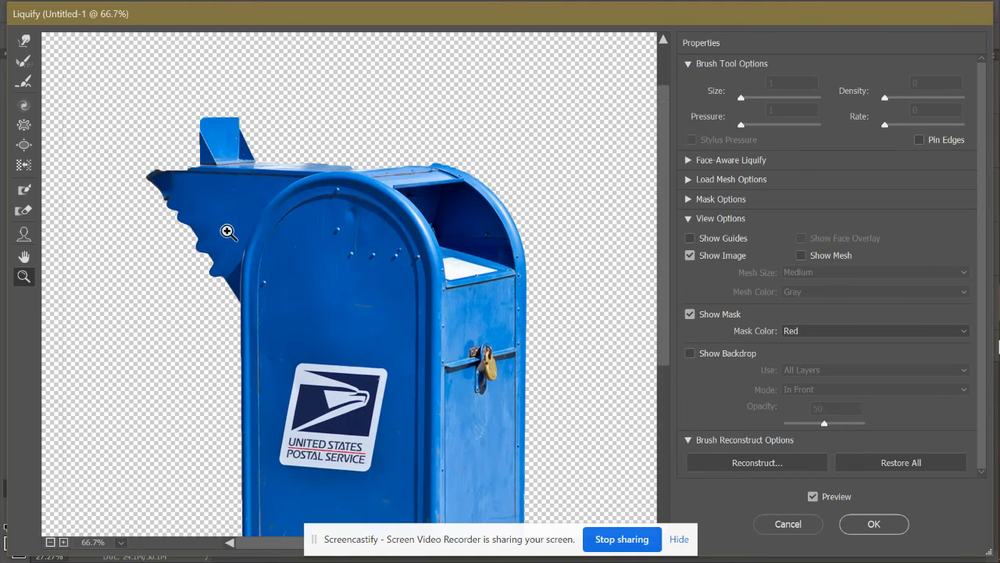
- Zoom to 200% and reconstruct the flap's wavy edge back to a straight slant
{"action": "left_click", "coordinate": [228, 232]}
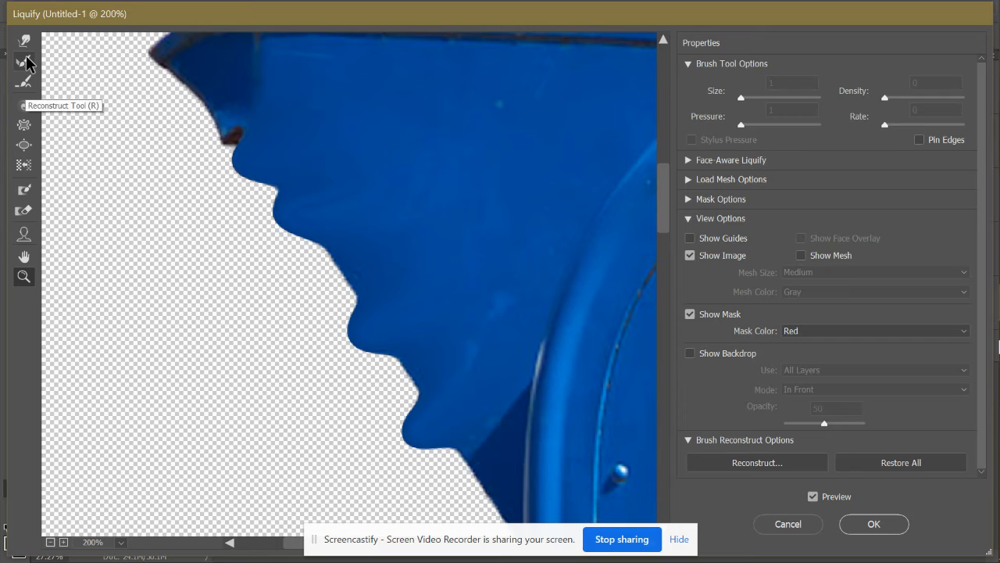
{"action": "left_click", "coordinate": [24, 81]}
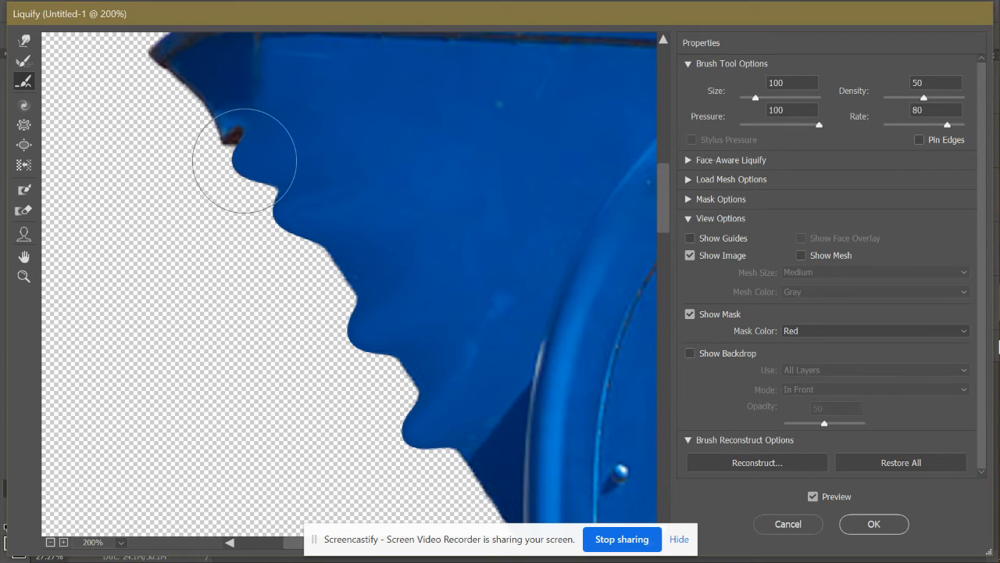
{"action": "left_click_drag", "start_coordinate": [244, 160], "coordinate": [389, 341]}
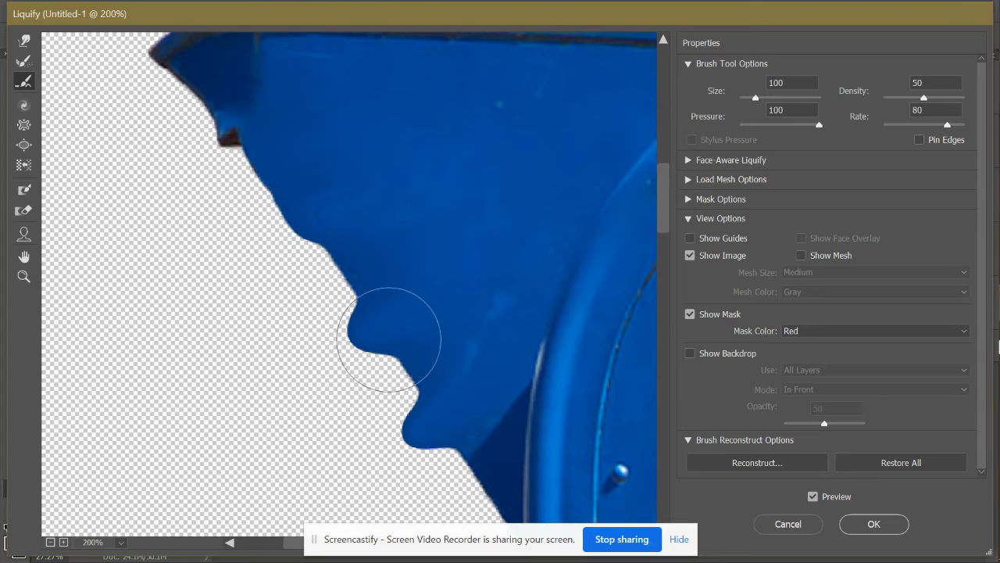
{"action": "left_click_drag", "start_coordinate": [391, 340], "coordinate": [409, 414]}
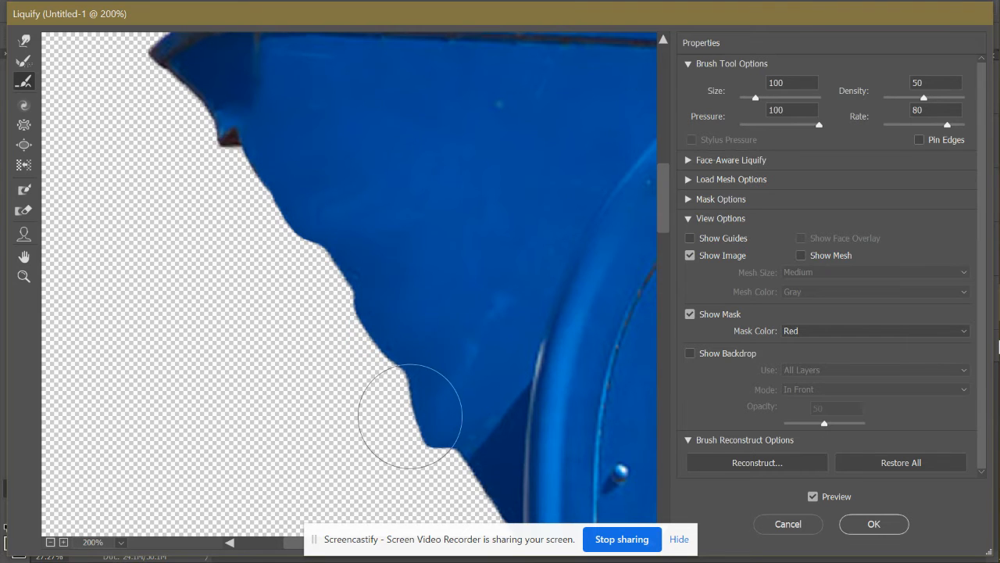
{"action": "left_click_drag", "start_coordinate": [410, 414], "coordinate": [310, 247]}
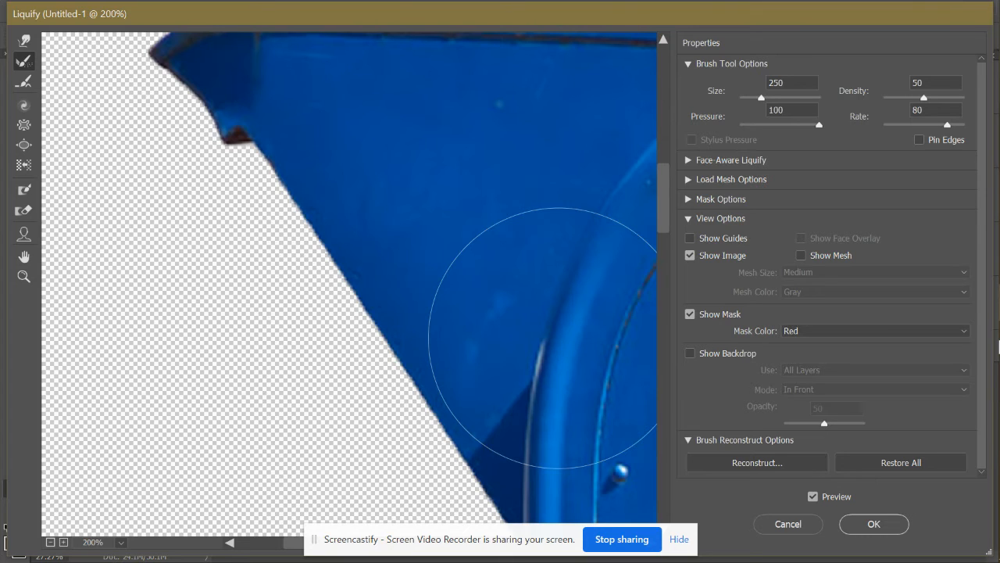
{"action": "mouse_move", "coordinate": [23, 86]}
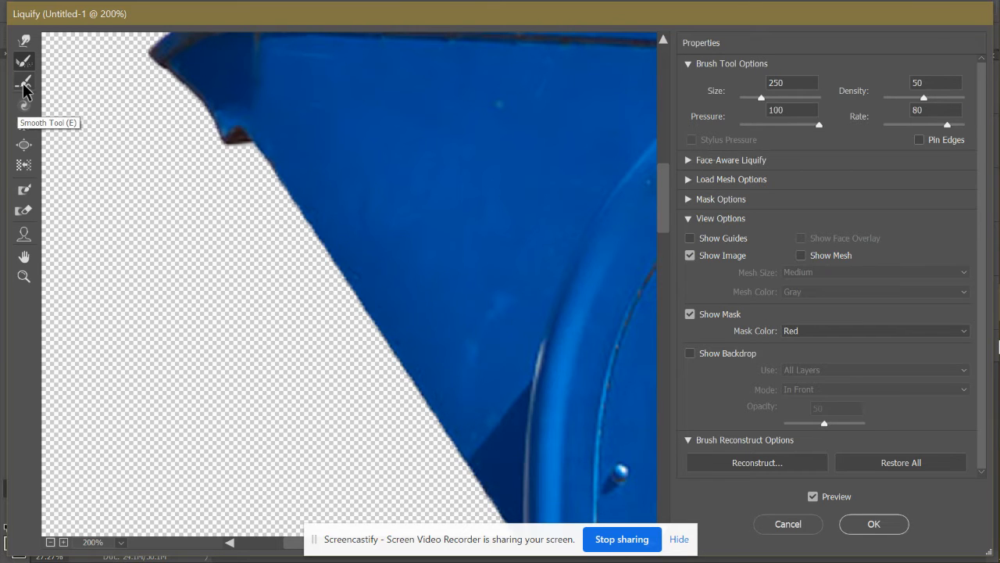
{"action": "mouse_move", "coordinate": [24, 64]}
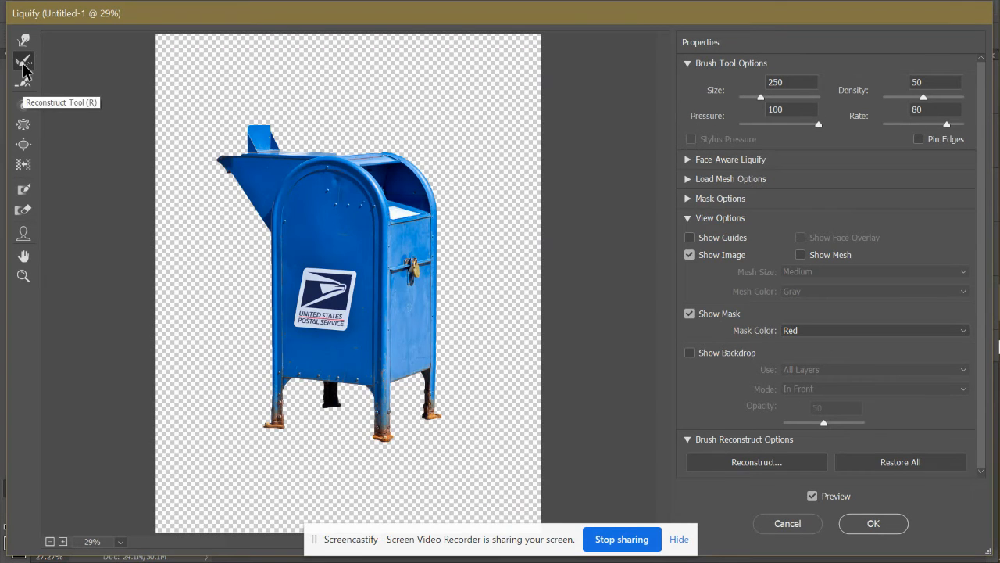
{"action": "mouse_move", "coordinate": [878, 555]}
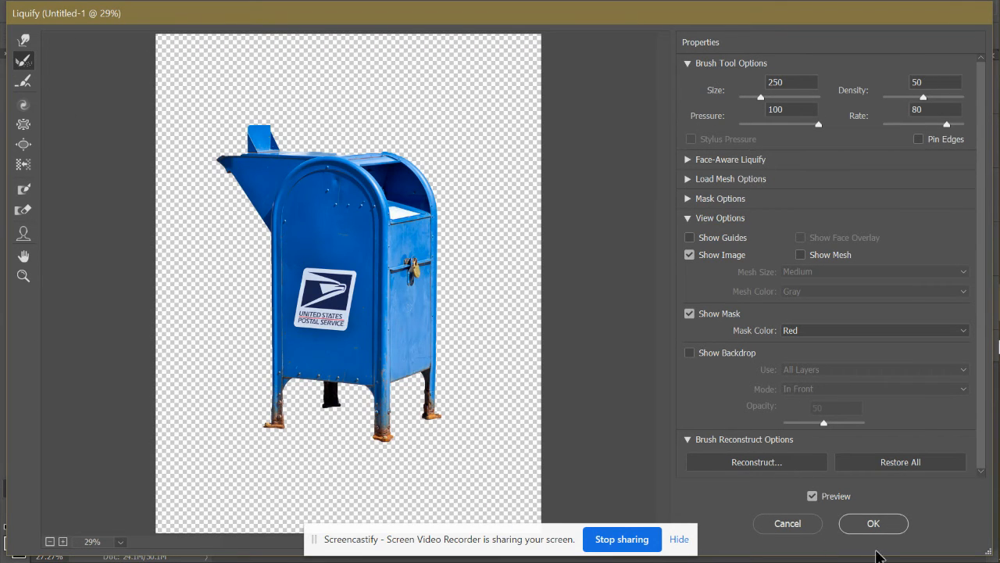
- Apply the Liquify warp, show Layer 2's portrait and make it the active layer
{"action": "left_click", "coordinate": [872, 522]}
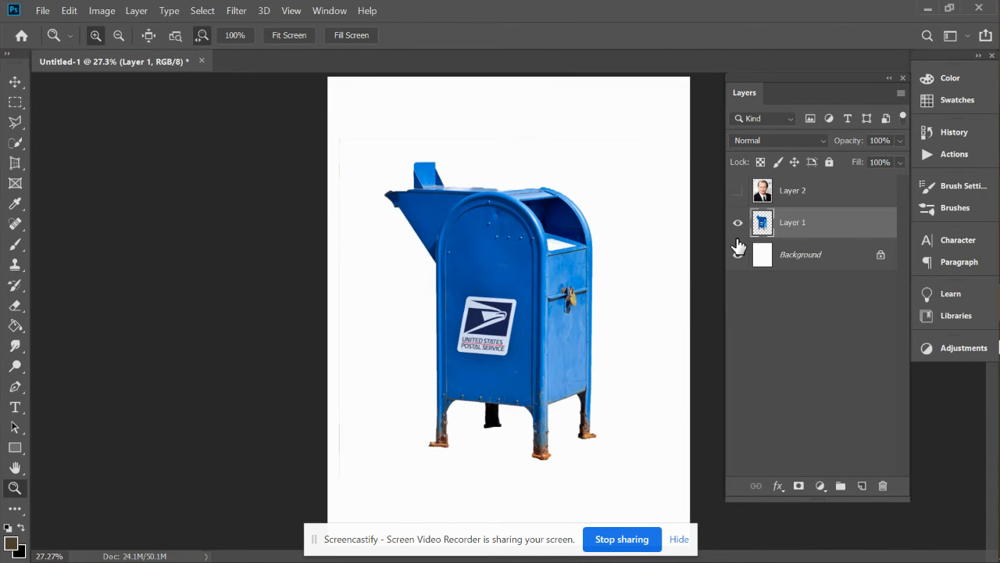
{"action": "left_click", "coordinate": [738, 190]}
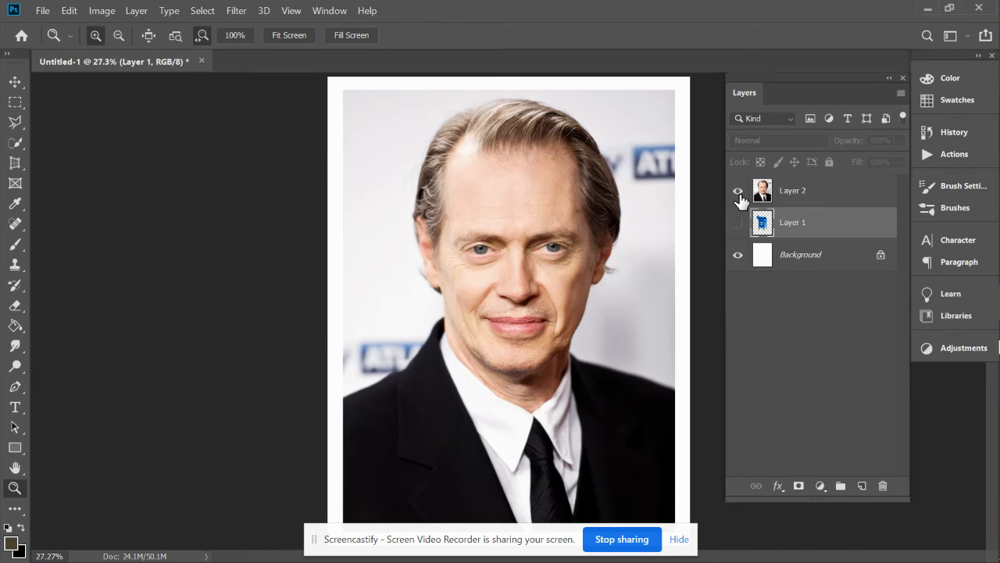
{"action": "left_click", "coordinate": [738, 190]}
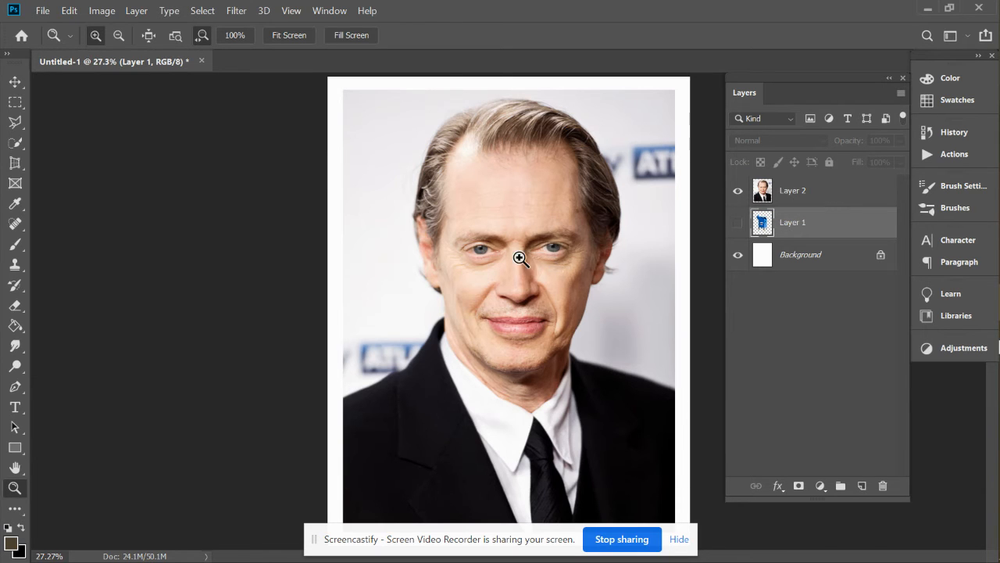
{"action": "mouse_move", "coordinate": [169, 16]}
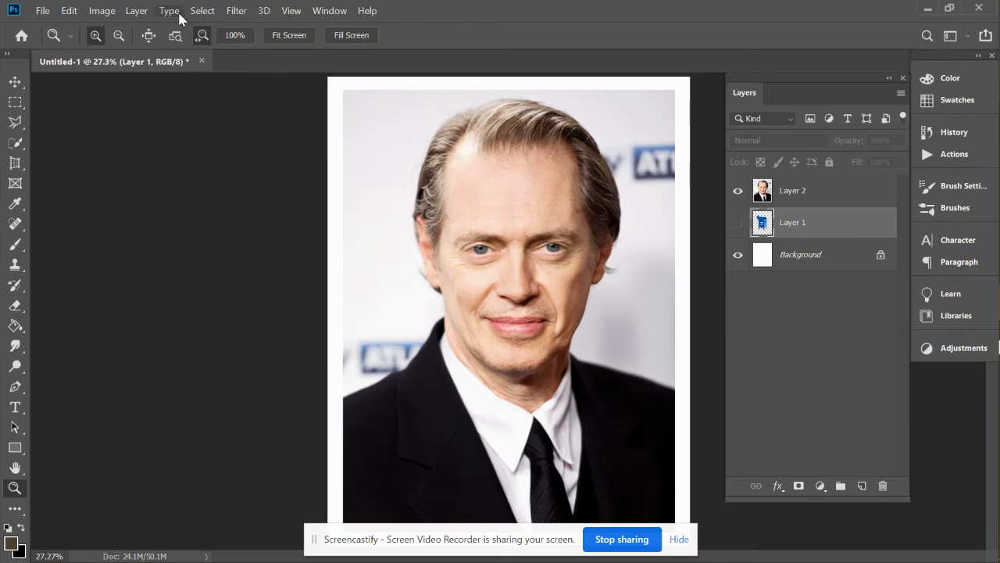
{"action": "mouse_move", "coordinate": [236, 11]}
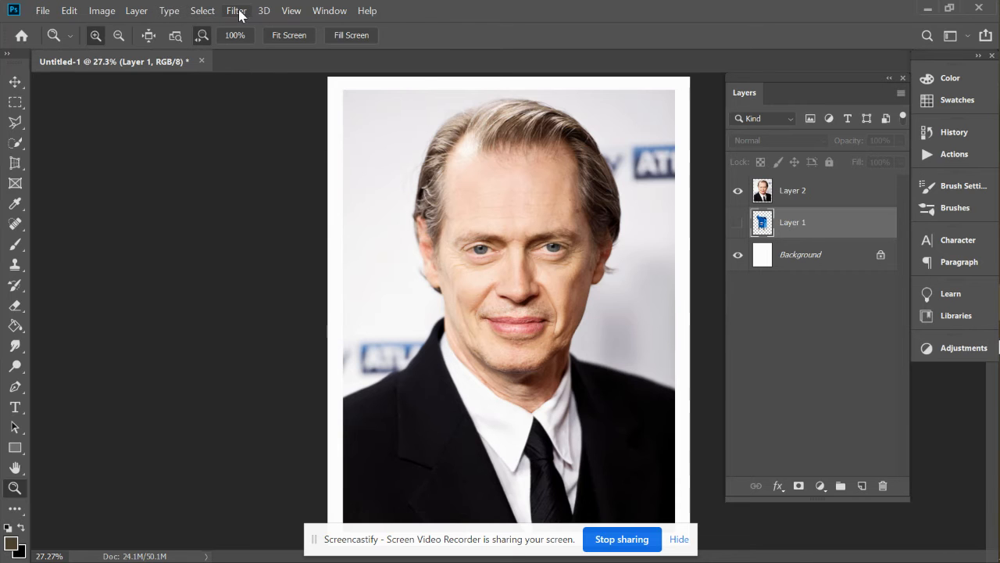
{"action": "left_click", "coordinate": [236, 9]}
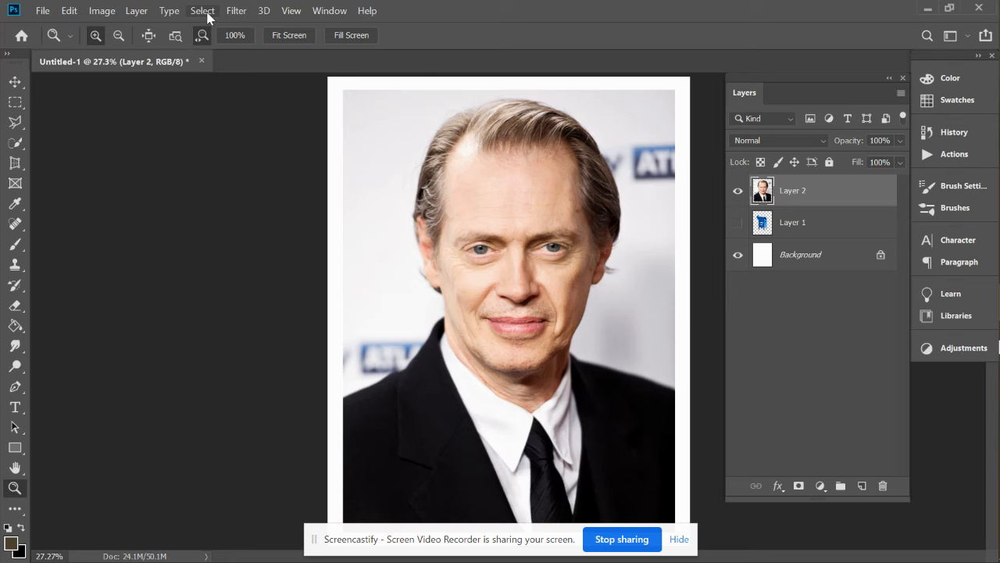
{"action": "mouse_move", "coordinate": [248, 128]}
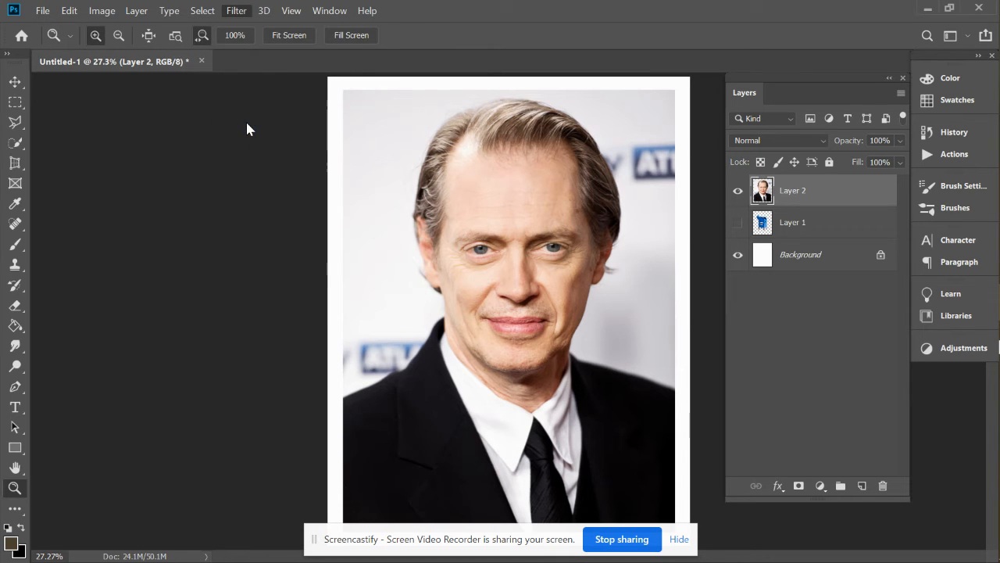
{"action": "mouse_move", "coordinate": [310, 262]}
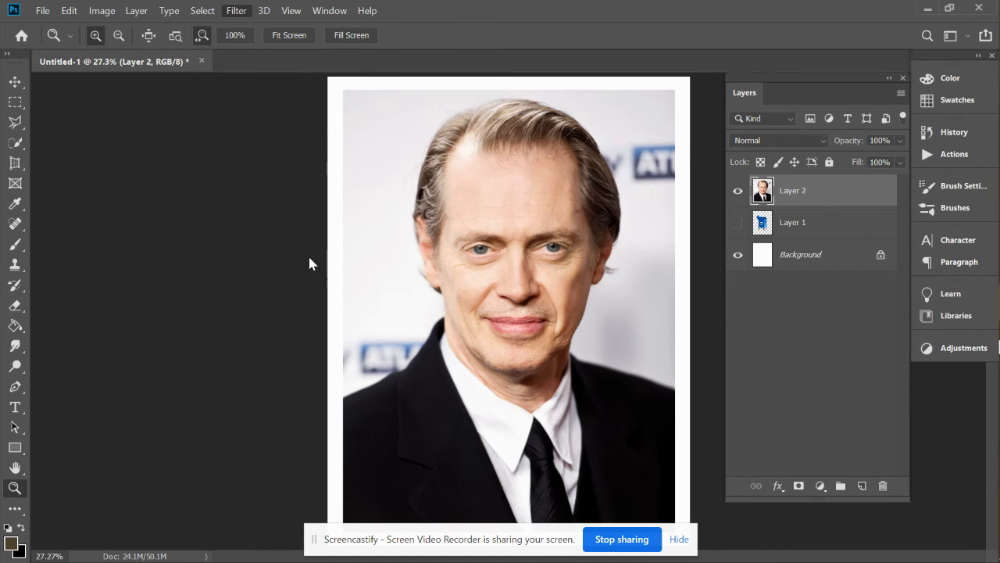
- Liquify the portrait with the Face Tool and expand the Face-Aware Liquify sliders
{"action": "left_click", "coordinate": [236, 9]}
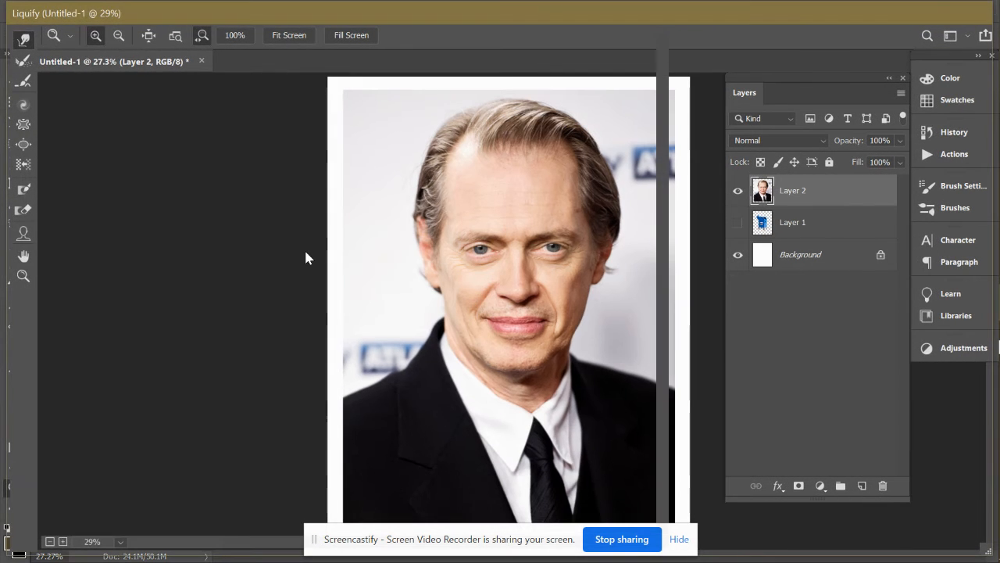
{"action": "left_click", "coordinate": [22, 231]}
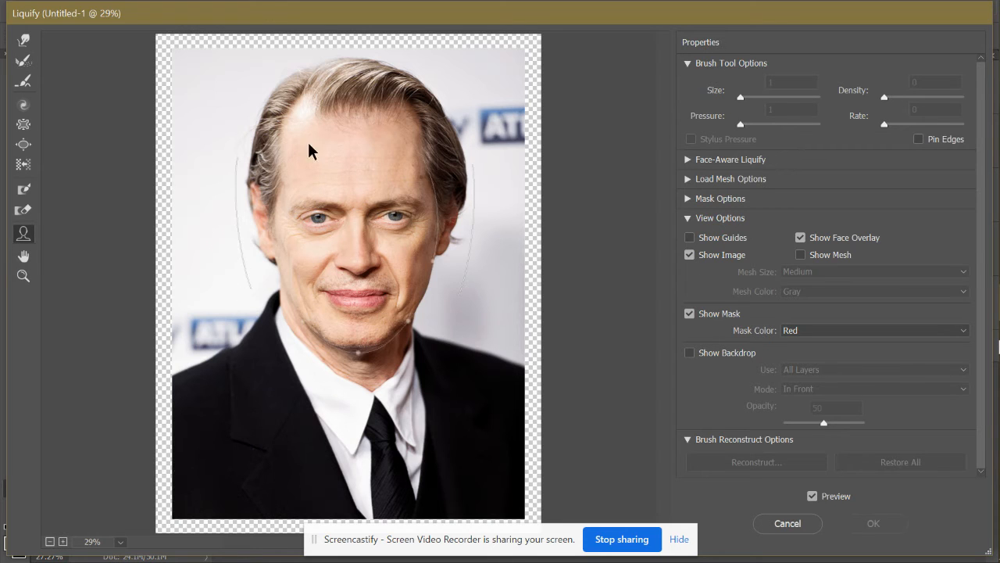
{"action": "mouse_move", "coordinate": [359, 100]}
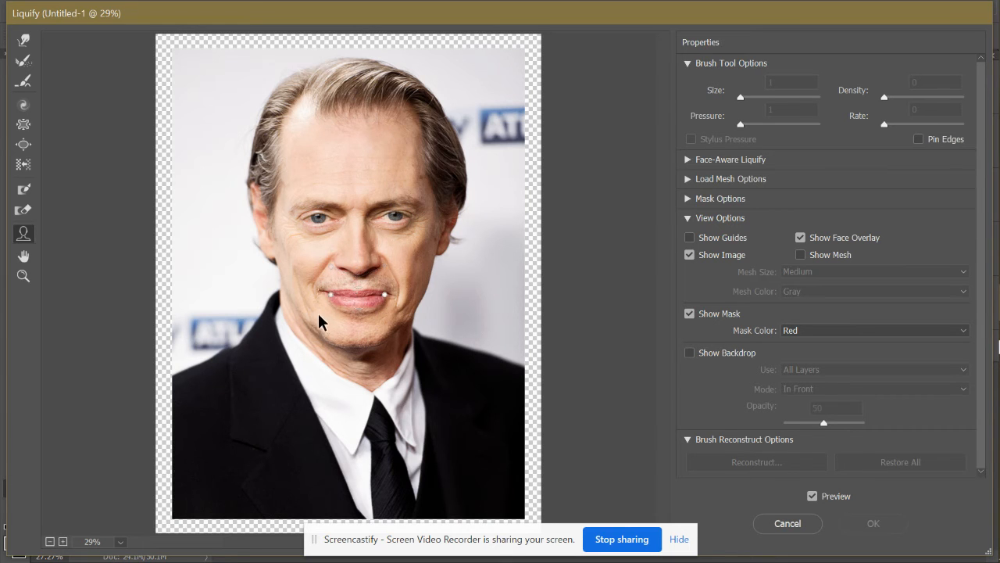
{"action": "mouse_move", "coordinate": [269, 236]}
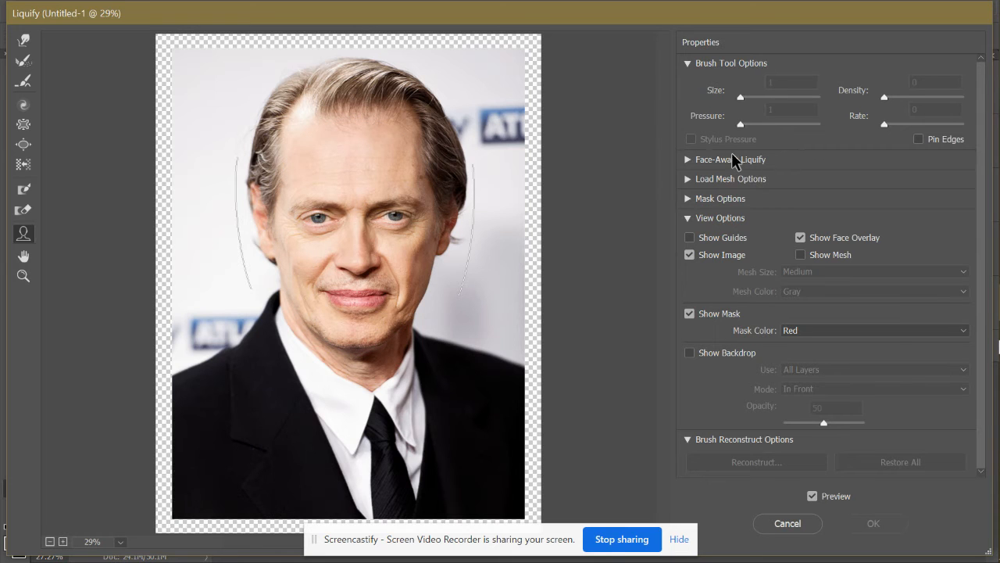
{"action": "mouse_move", "coordinate": [689, 68]}
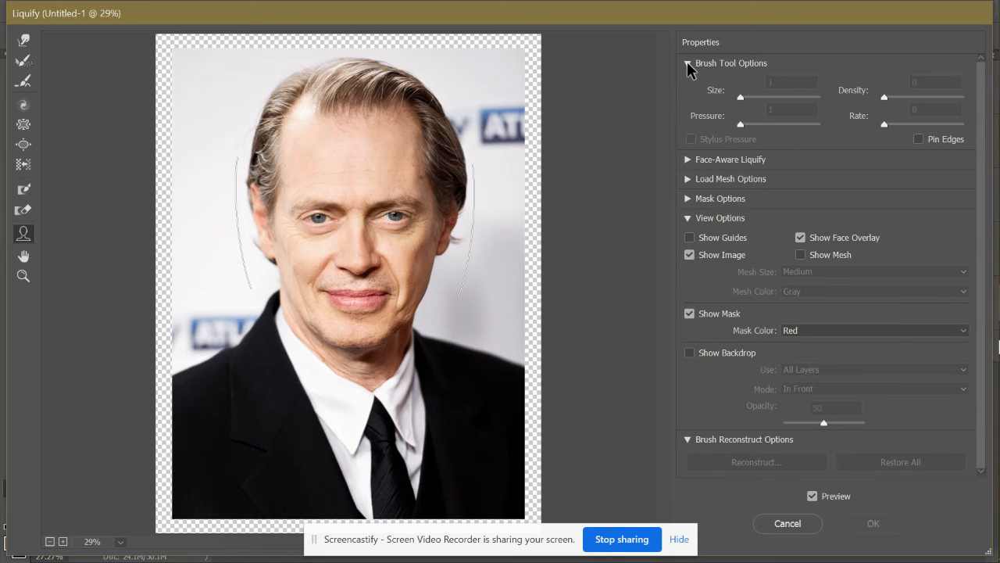
{"action": "left_click", "coordinate": [688, 63]}
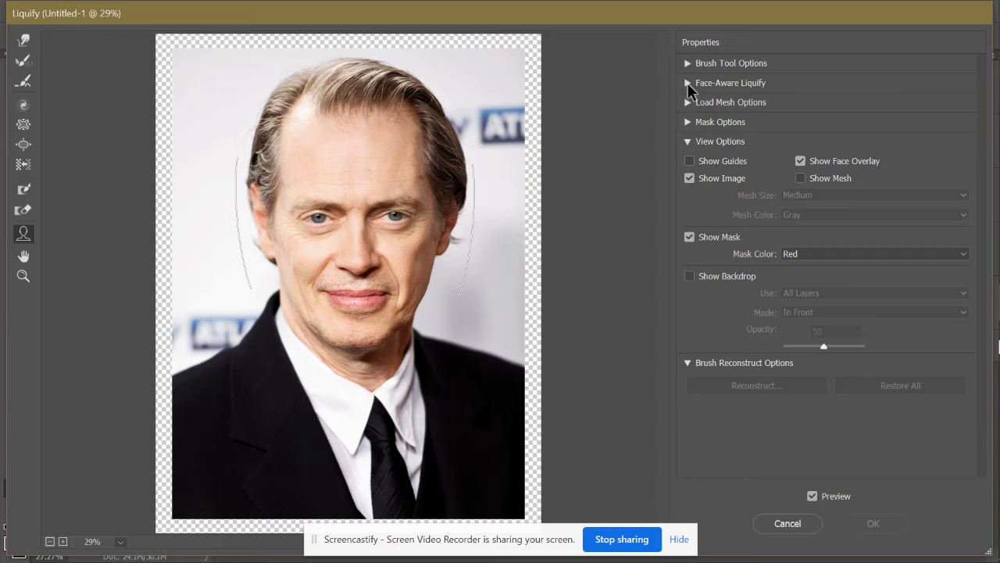
{"action": "left_click", "coordinate": [688, 83]}
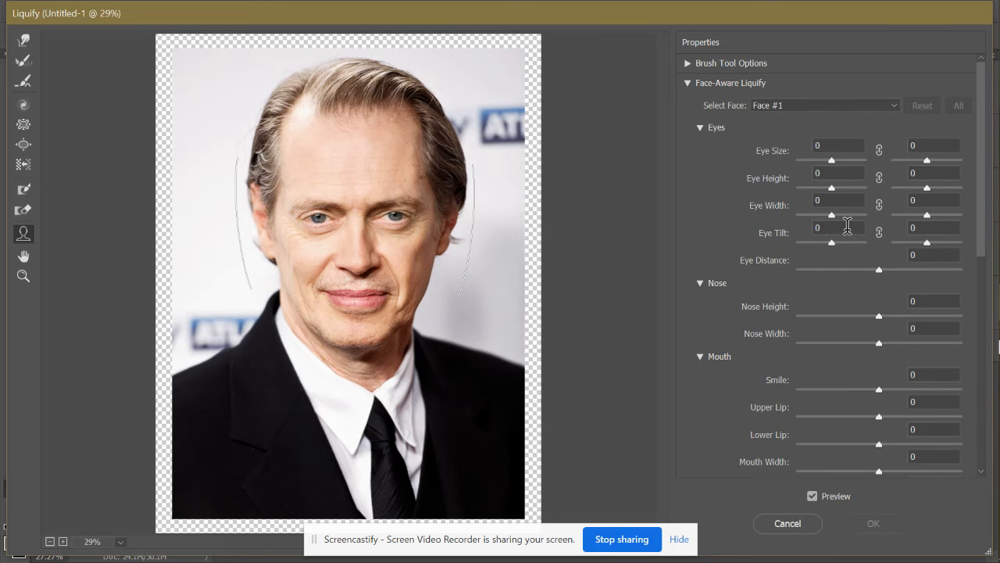
{"action": "mouse_move", "coordinate": [836, 164]}
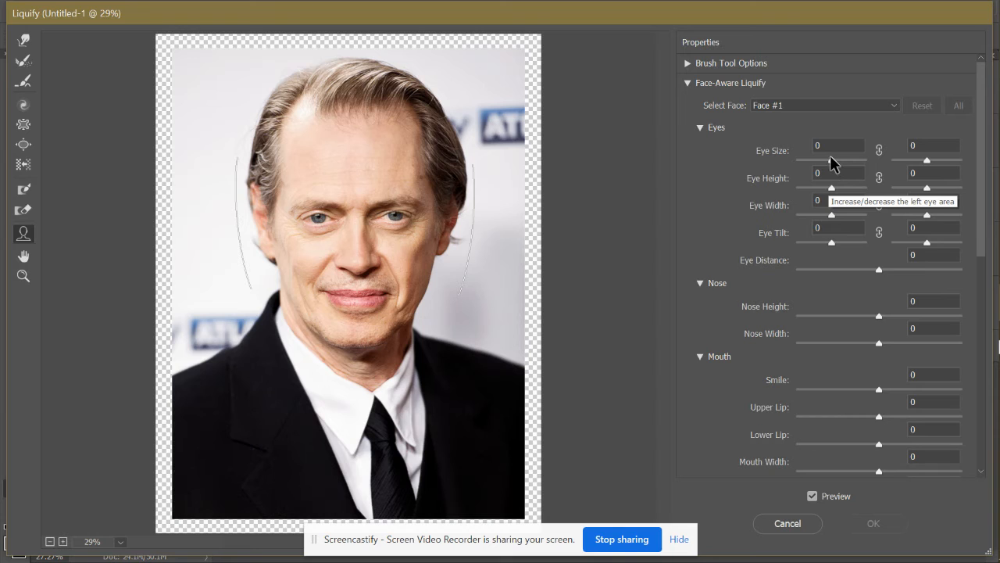
{"action": "mouse_move", "coordinate": [880, 316]}
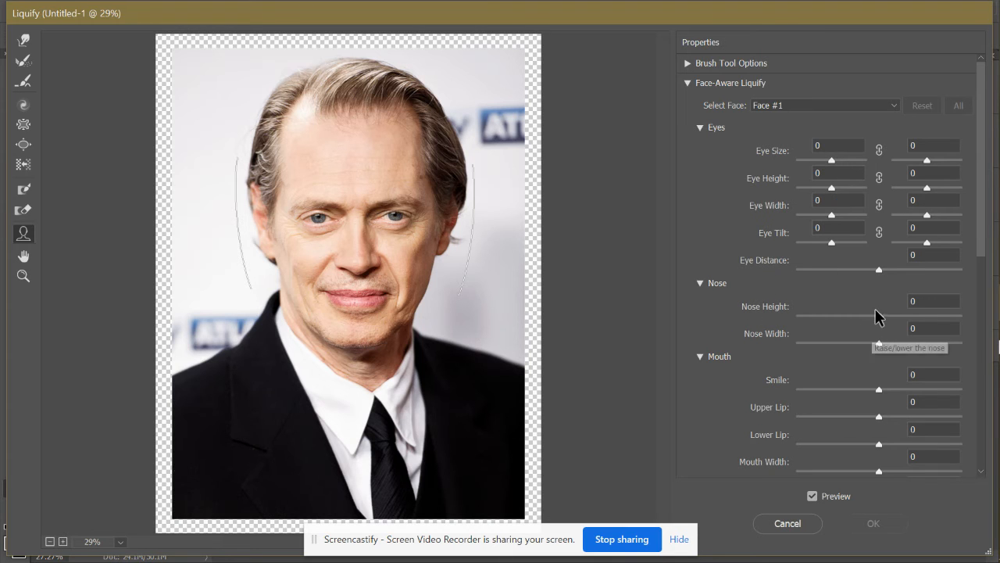
{"action": "mouse_move", "coordinate": [300, 215]}
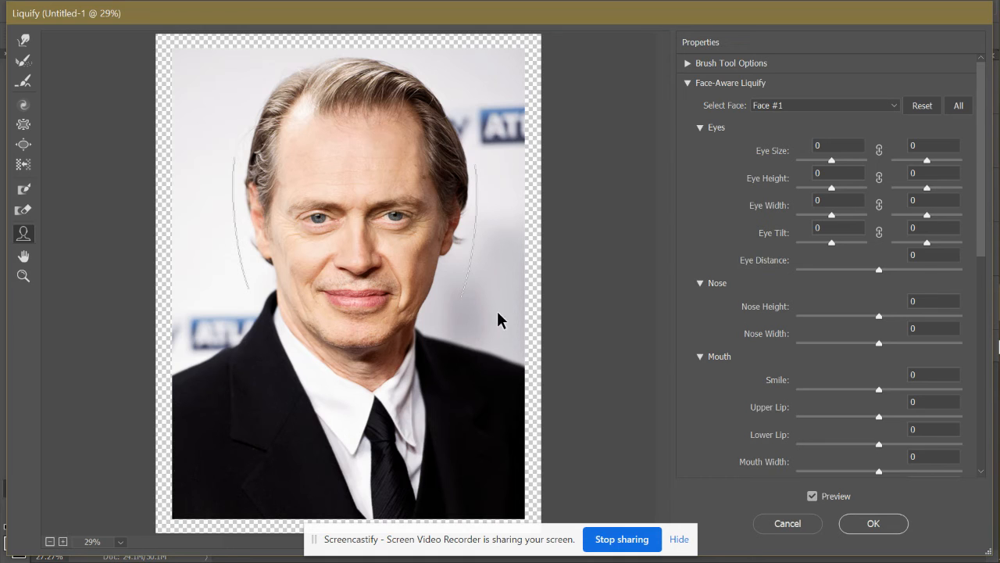
{"action": "mouse_move", "coordinate": [985, 251]}
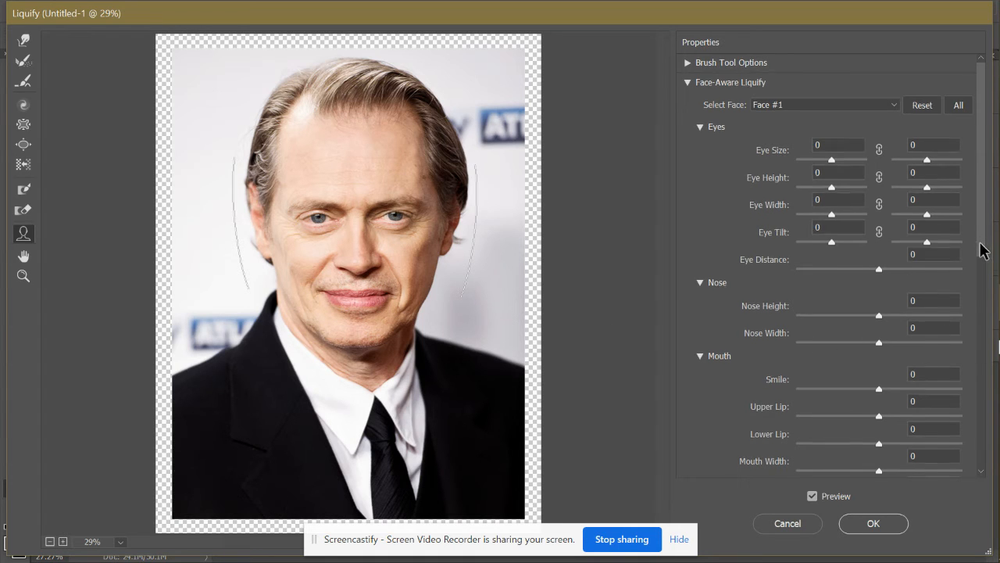
- Under Face Shape, set Face Width 100, Chin Height 100 and Jawline -100
{"action": "scroll", "scroll_direction": "down", "scroll_amount": 3}
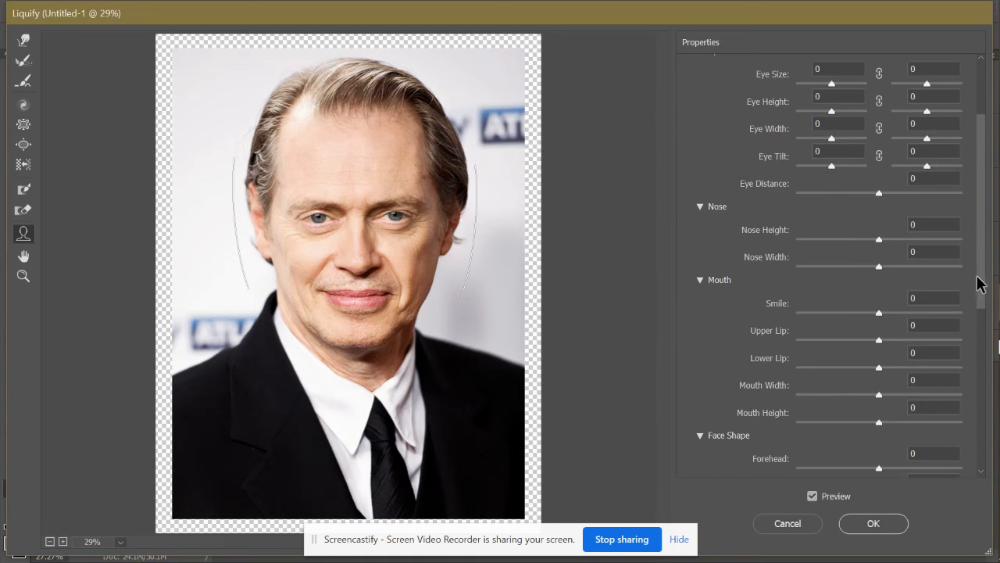
{"action": "scroll", "scroll_direction": "down", "scroll_amount": 3}
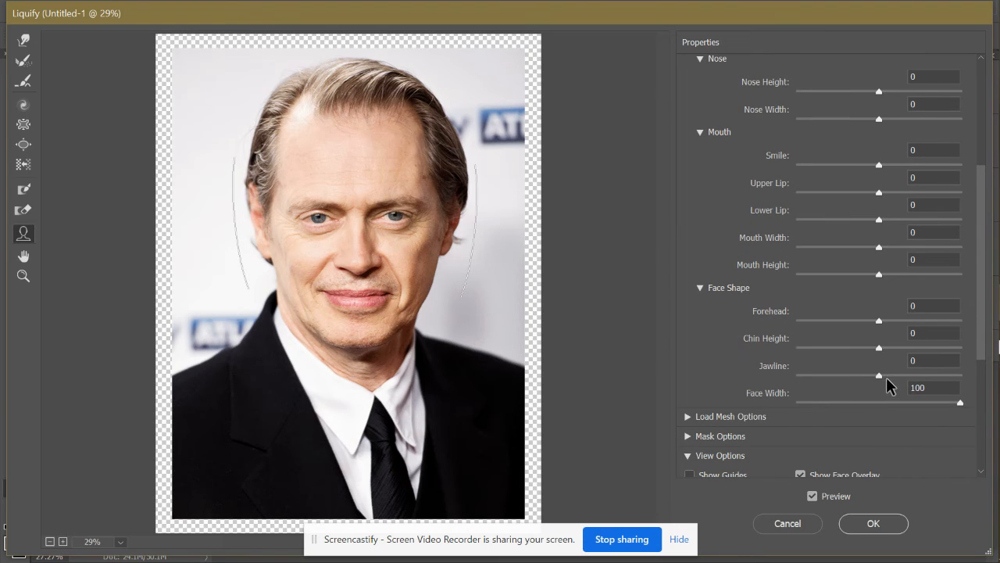
{"action": "mouse_move", "coordinate": [878, 324]}
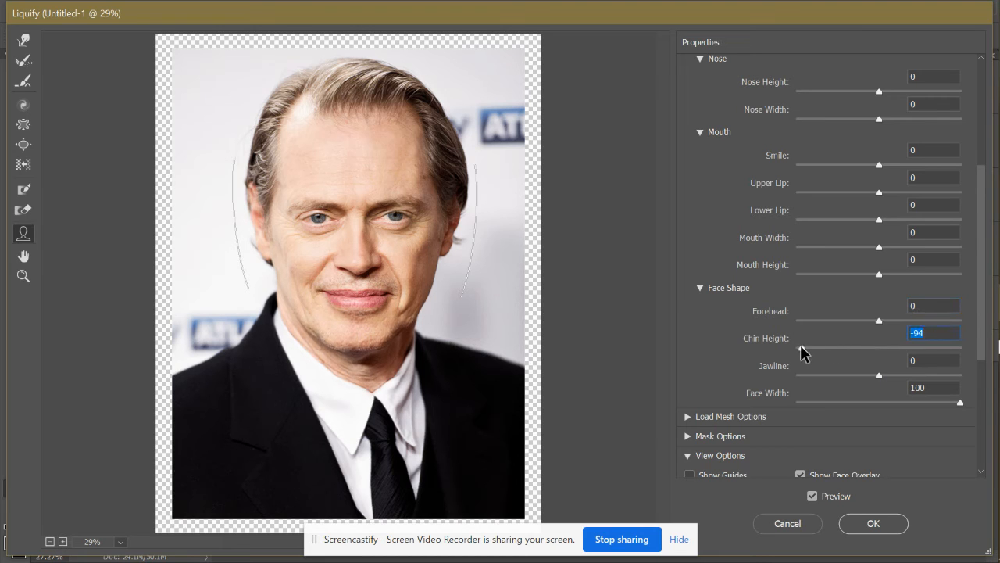
{"action": "type", "text": "100"}
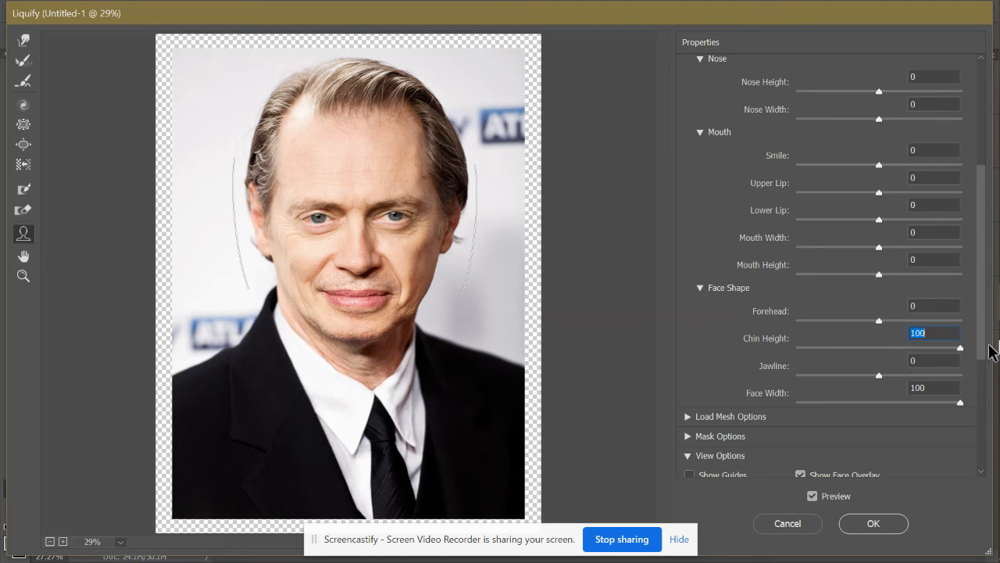
{"action": "left_click_drag", "start_coordinate": [960, 347], "coordinate": [879, 352]}
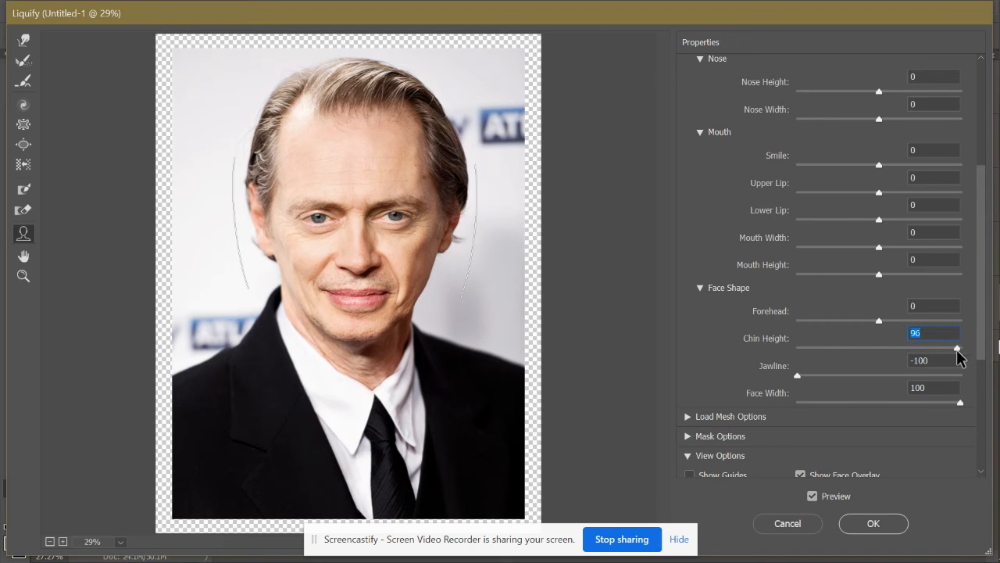
{"action": "left_click_drag", "start_coordinate": [956, 347], "coordinate": [960, 347]}
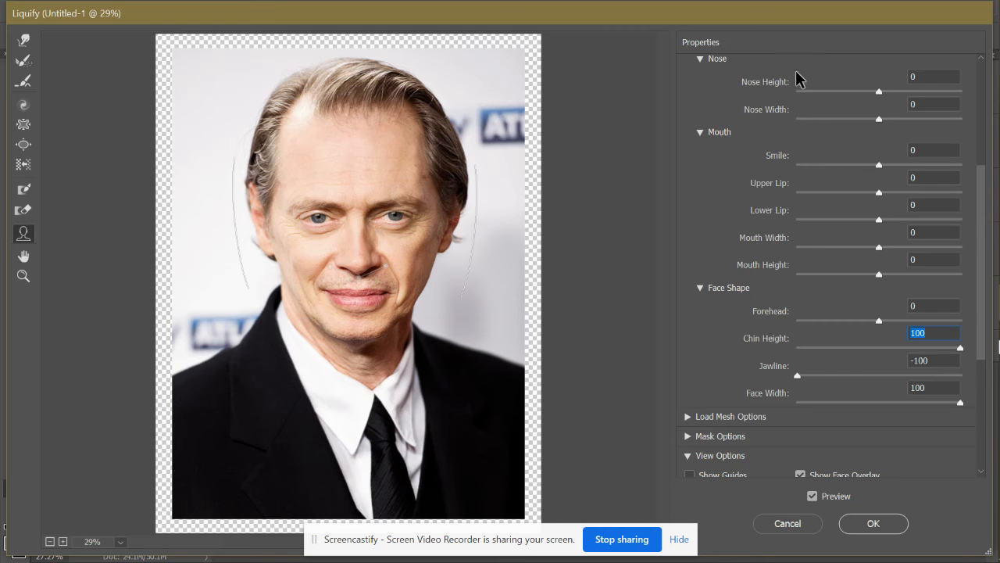
{"action": "mouse_move", "coordinate": [831, 215]}
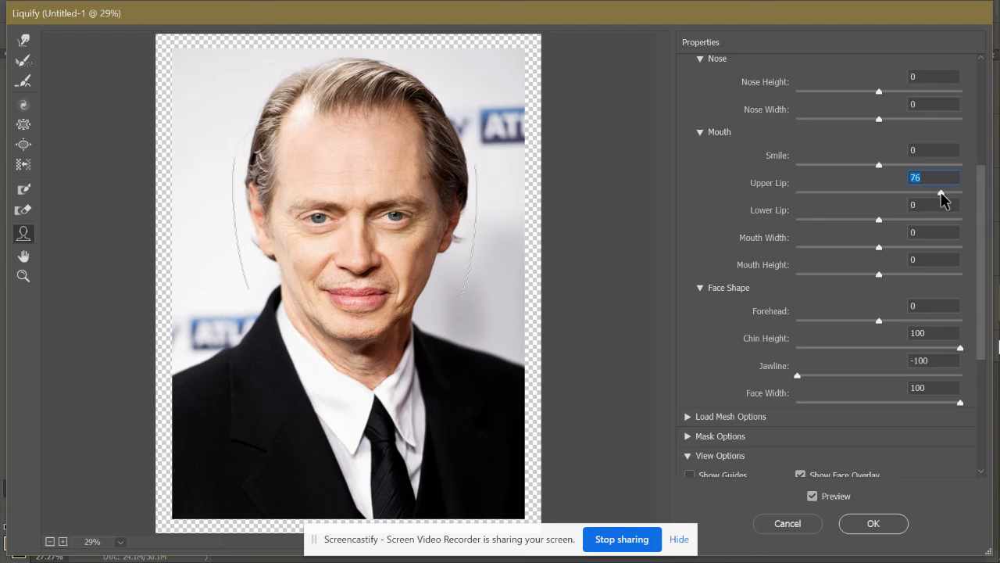
- Set Upper Lip to -100 and Lower Lip to 100
{"action": "left_click_drag", "start_coordinate": [959, 194], "coordinate": [867, 194]}
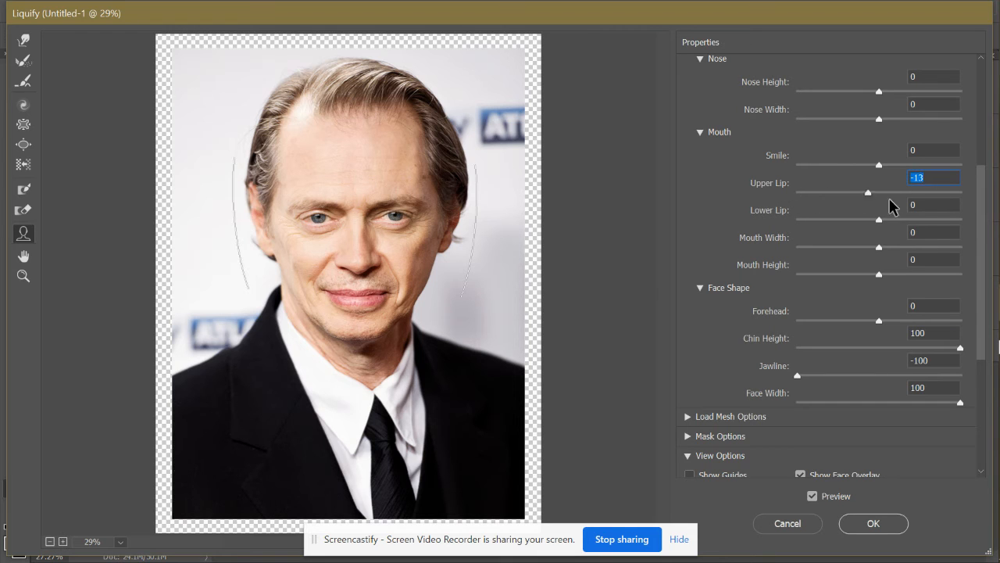
{"action": "left_click_drag", "start_coordinate": [867, 192], "coordinate": [798, 192]}
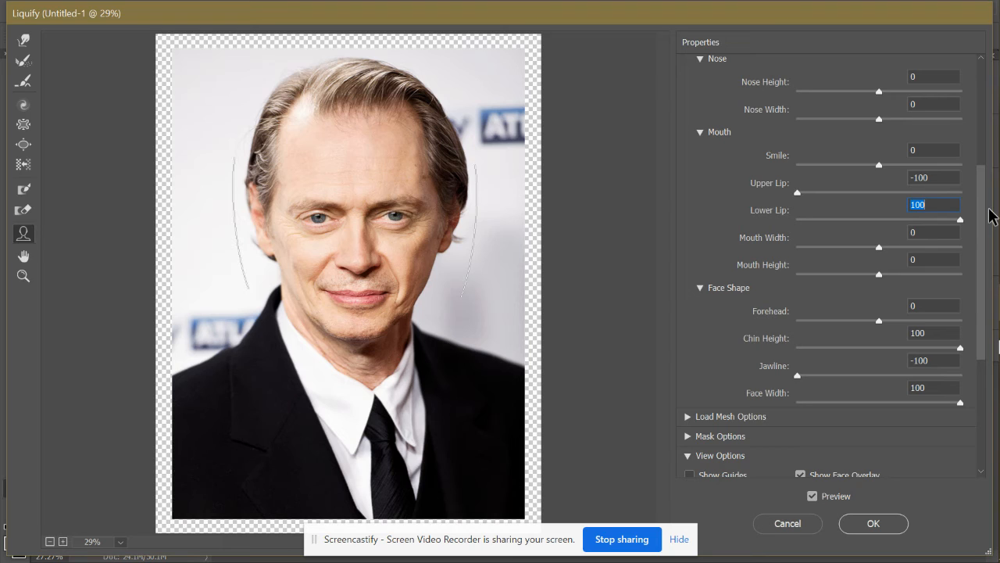
{"action": "scroll", "scroll_direction": "up", "scroll_amount": 3}
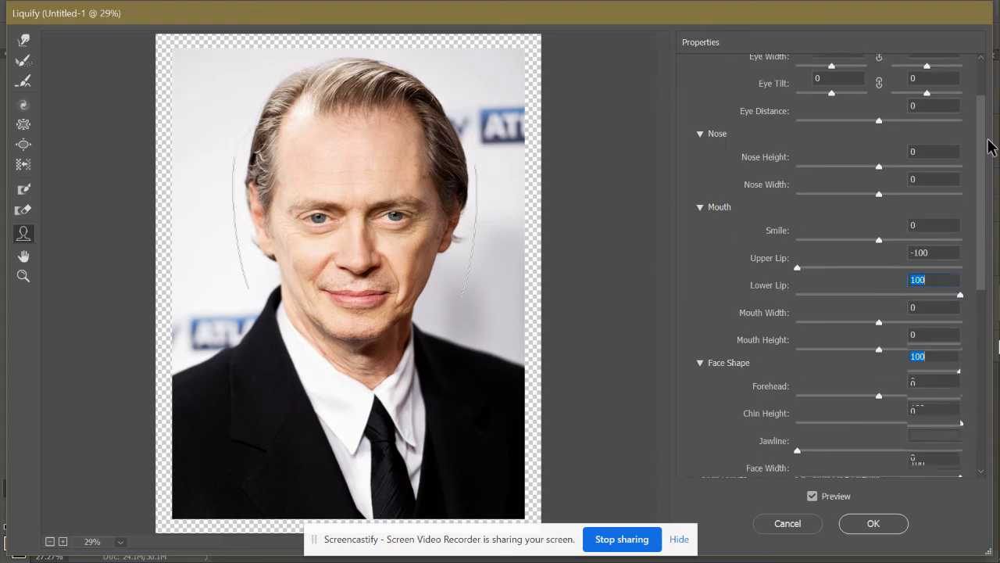
{"action": "scroll", "scroll_direction": "up", "scroll_amount": 3}
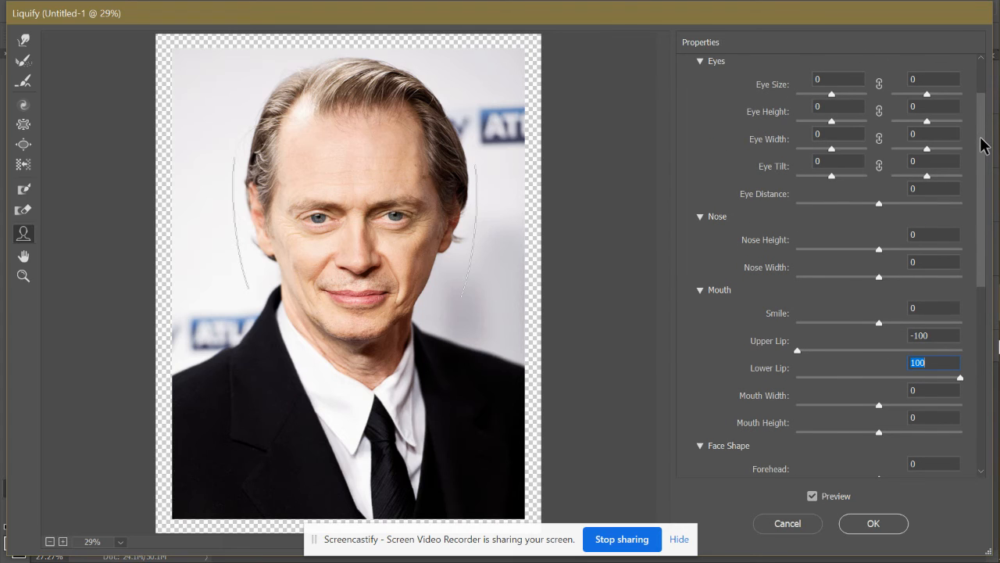
- Set both eyes to size 100, height 40 and width 100 using sliders and on-canvas handles
{"action": "scroll", "scroll_direction": "up", "scroll_amount": 3}
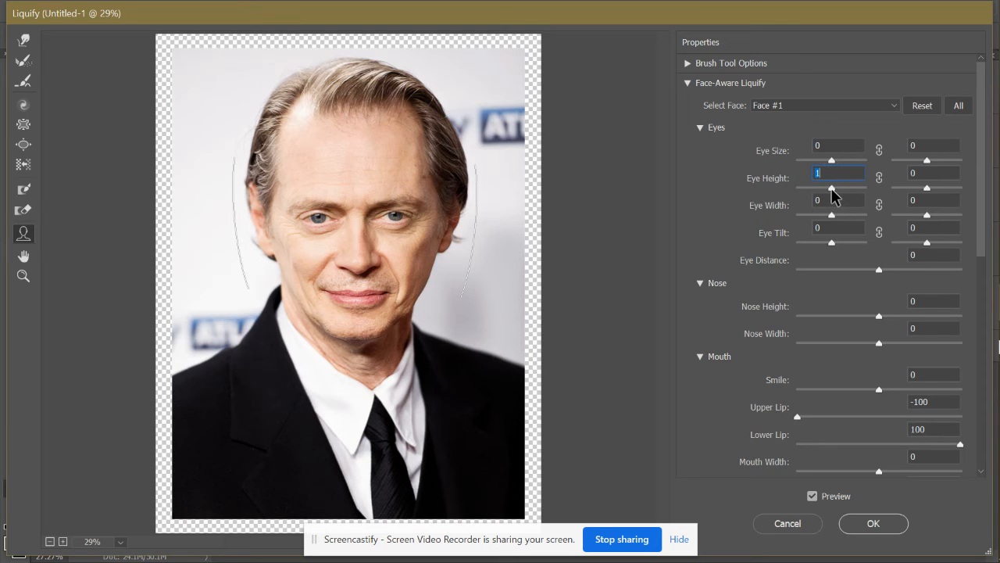
{"action": "type", "text": "6"}
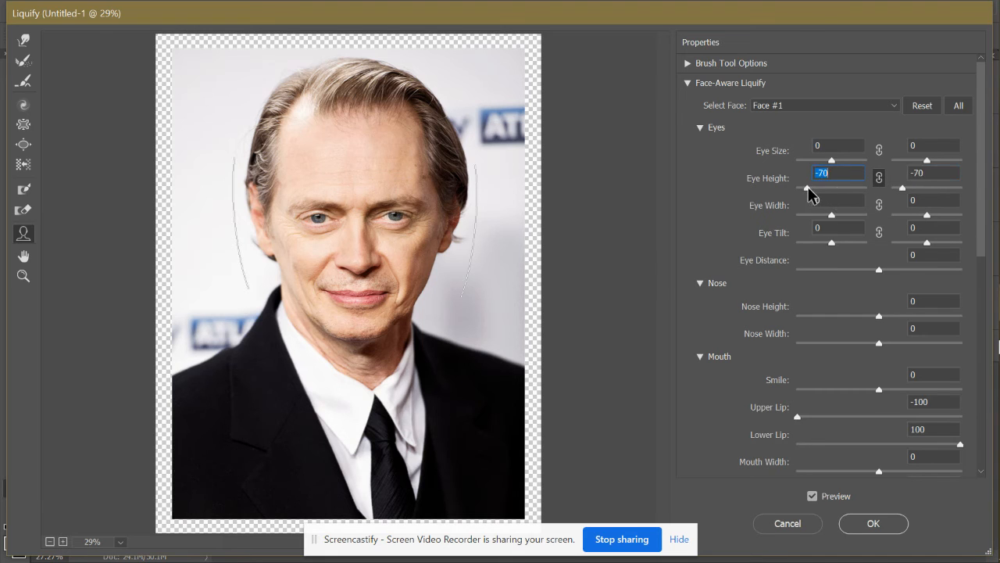
{"action": "left_click_drag", "start_coordinate": [831, 191], "coordinate": [825, 191]}
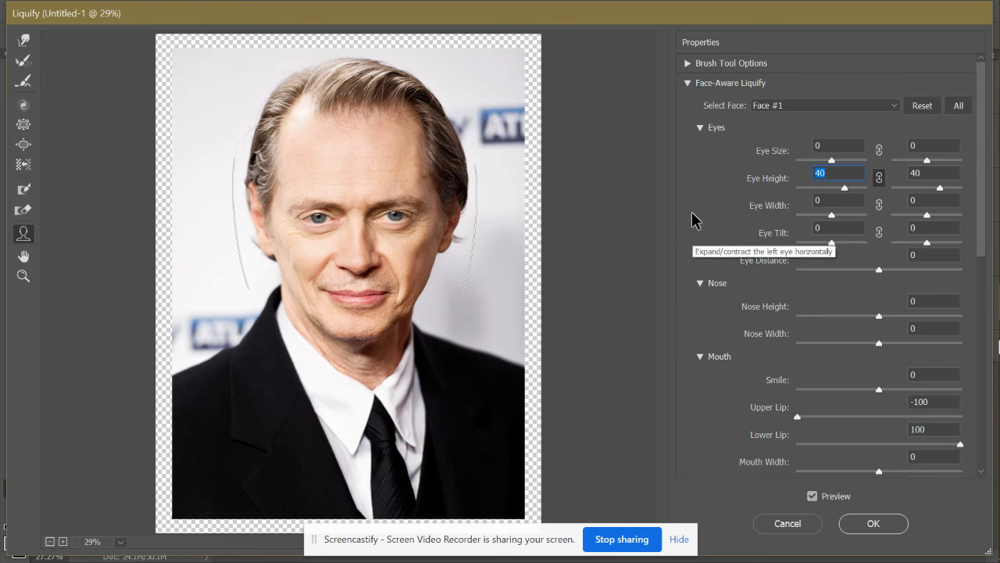
{"action": "mouse_move", "coordinate": [328, 206]}
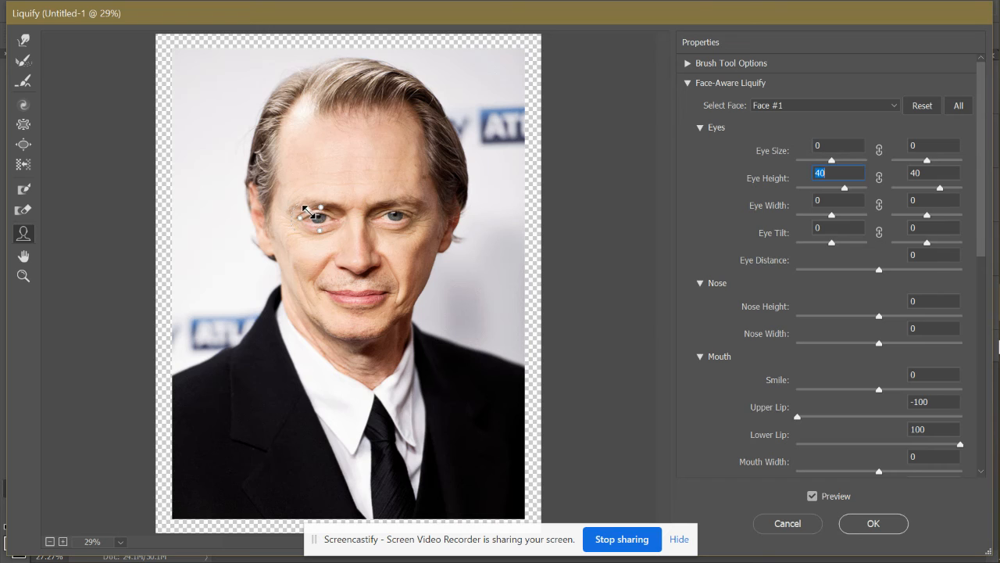
{"action": "mouse_move", "coordinate": [307, 209]}
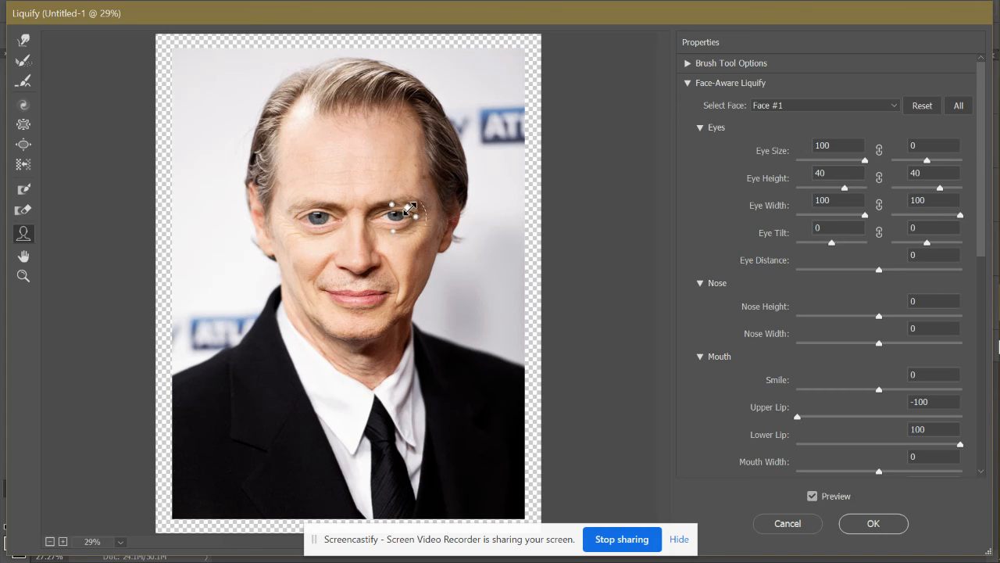
{"action": "left_click_drag", "start_coordinate": [925, 159], "coordinate": [959, 160]}
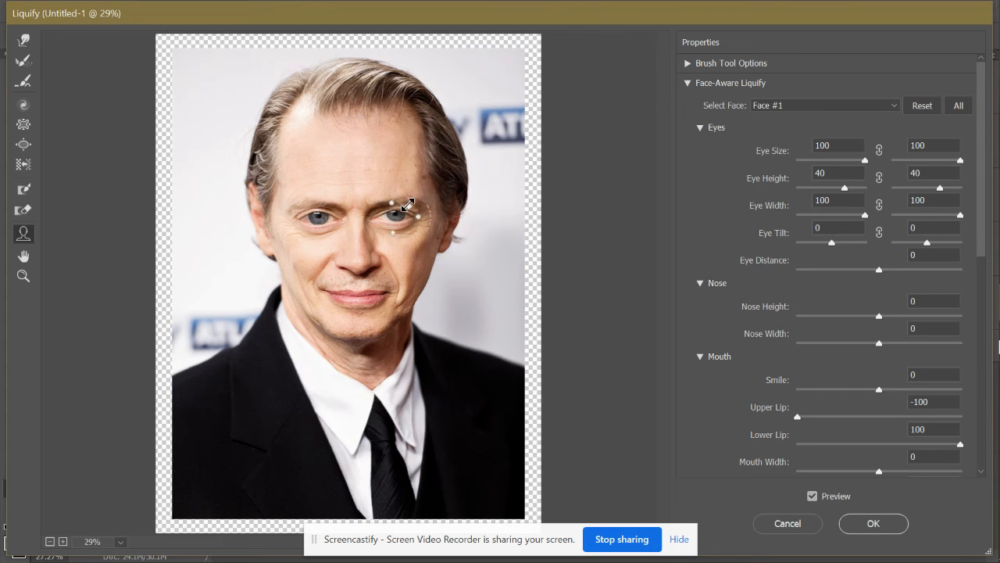
{"action": "mouse_move", "coordinate": [397, 231]}
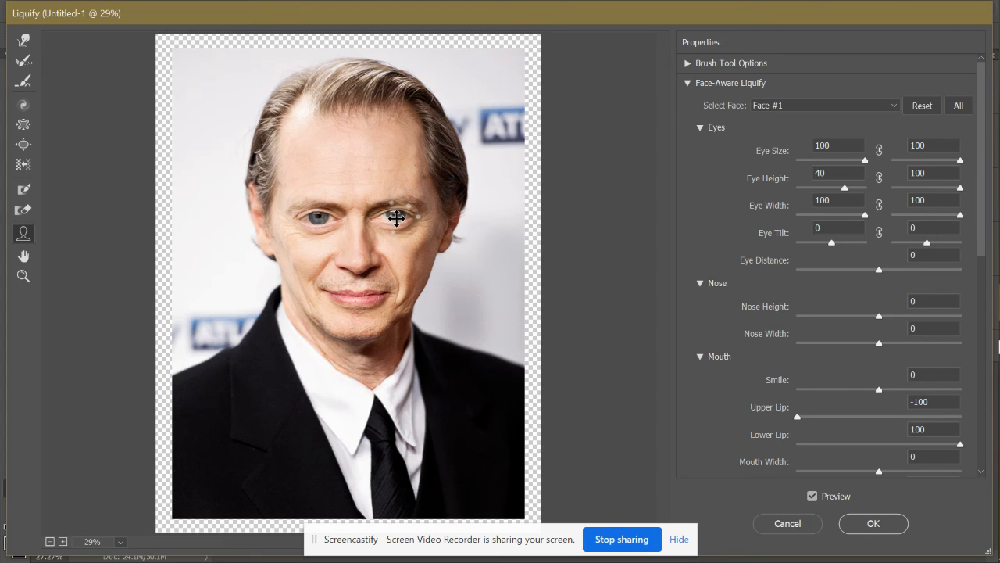
{"action": "mouse_move", "coordinate": [331, 203]}
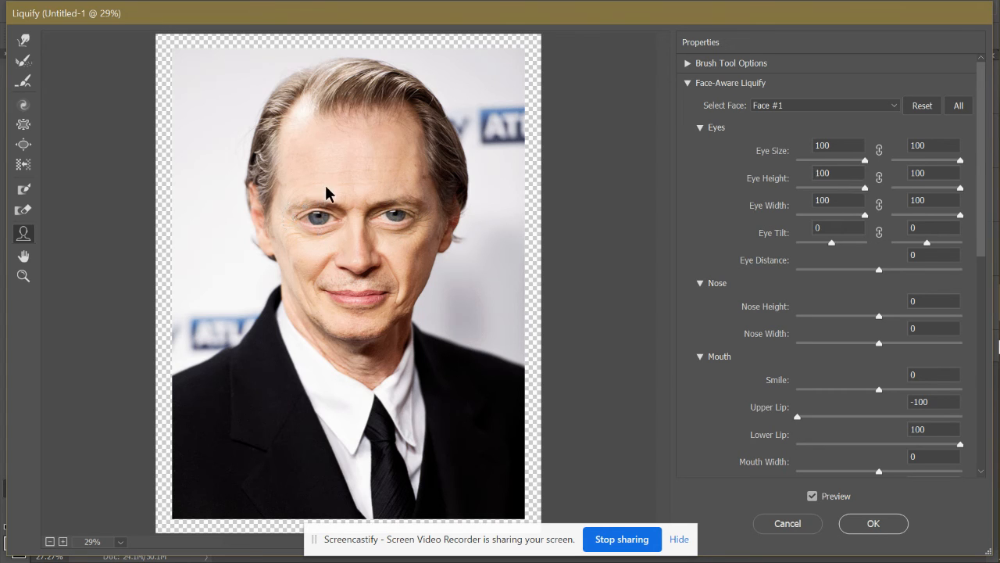
{"action": "mouse_move", "coordinate": [374, 264]}
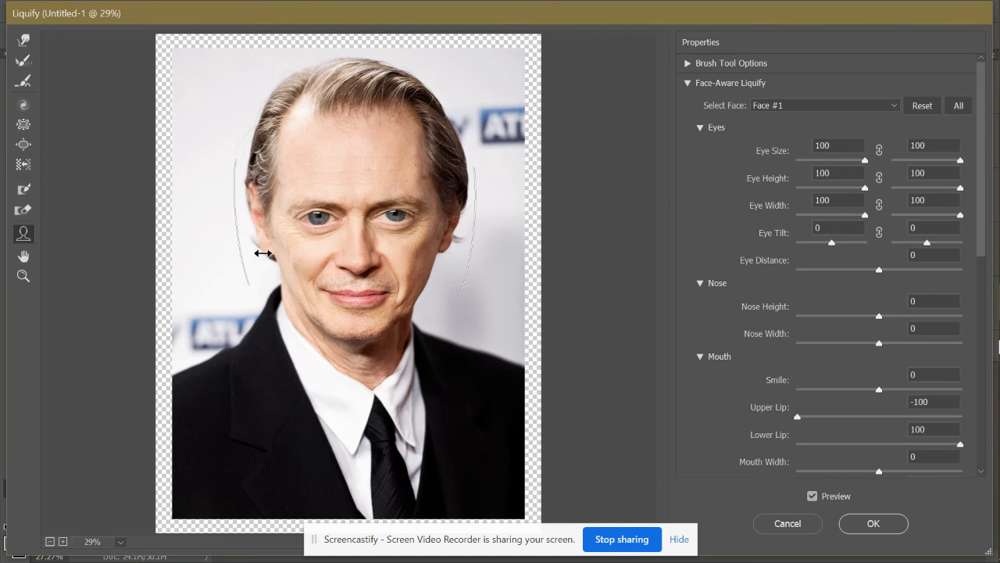
{"action": "mouse_move", "coordinate": [359, 281]}
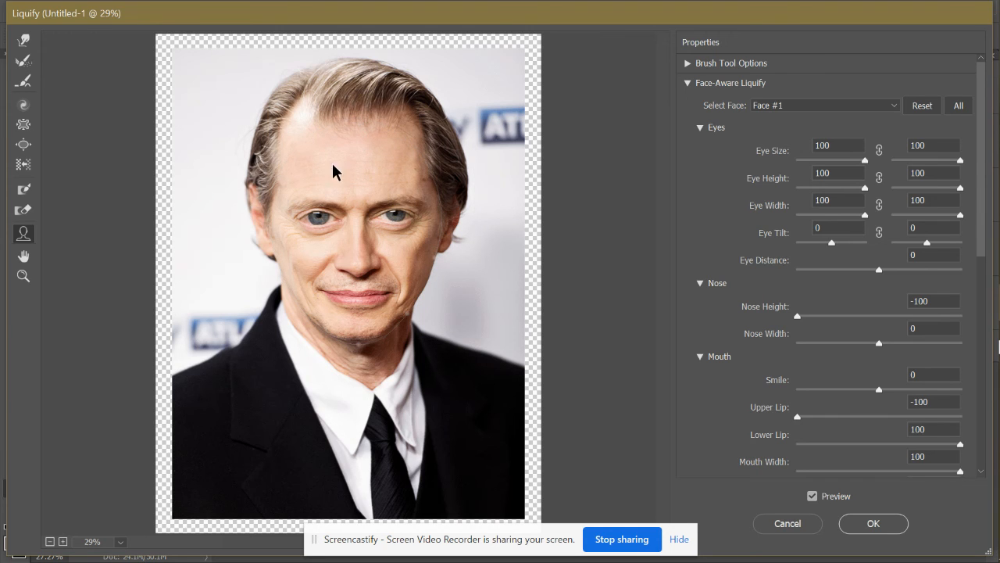
{"action": "mouse_move", "coordinate": [272, 256]}
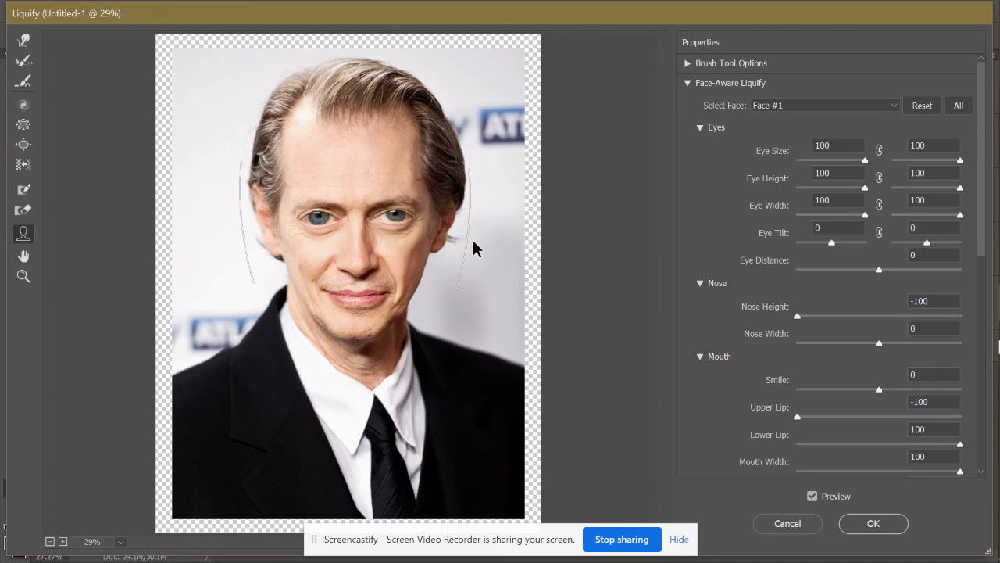
{"action": "mouse_move", "coordinate": [769, 327]}
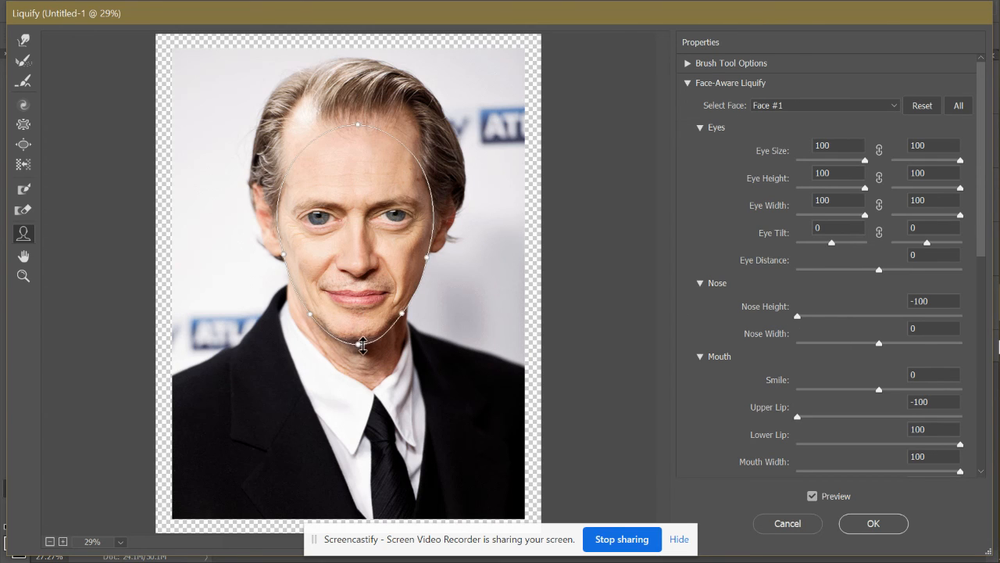
{"action": "mouse_move", "coordinate": [403, 316]}
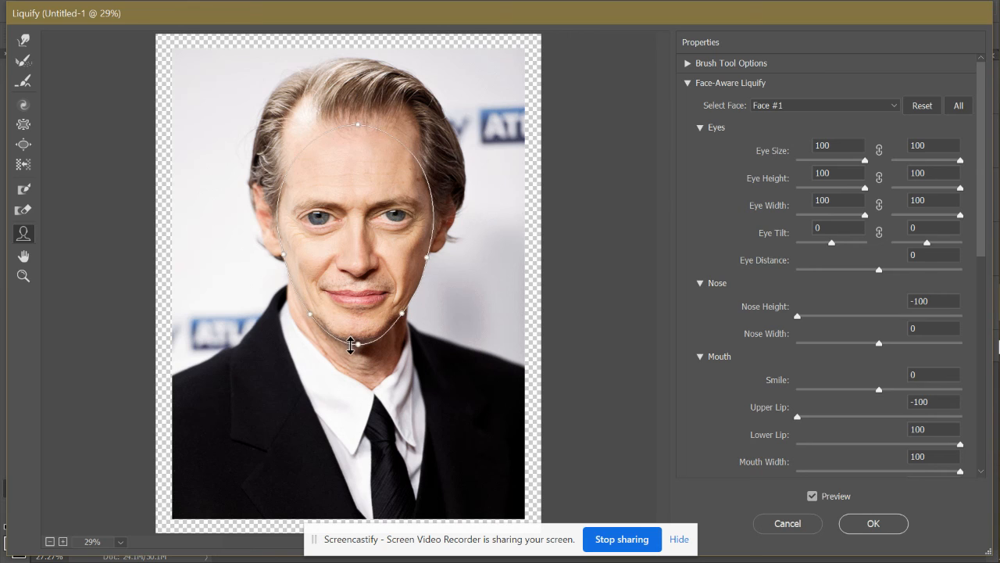
{"action": "mouse_move", "coordinate": [23, 146]}
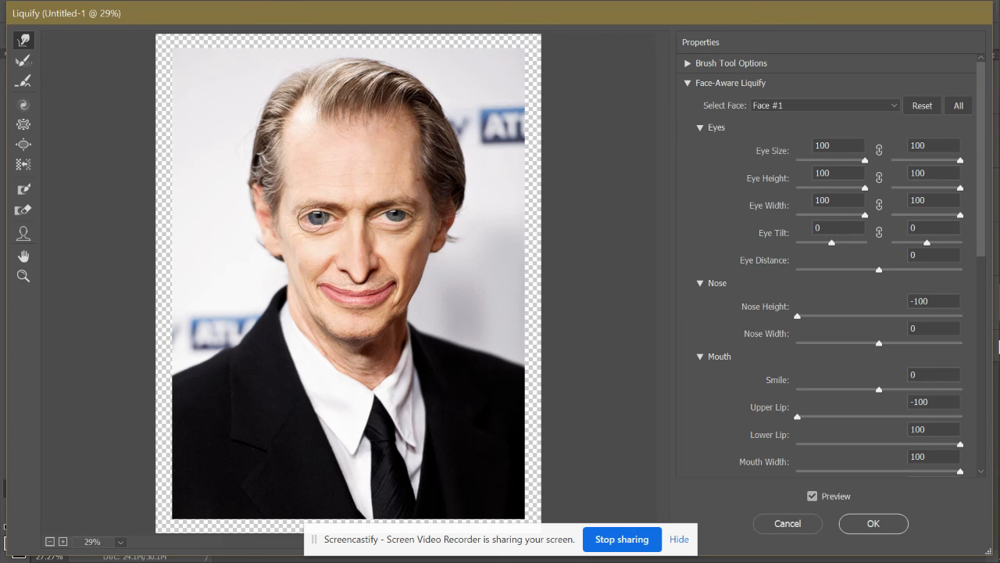
{"action": "mouse_move", "coordinate": [315, 209]}
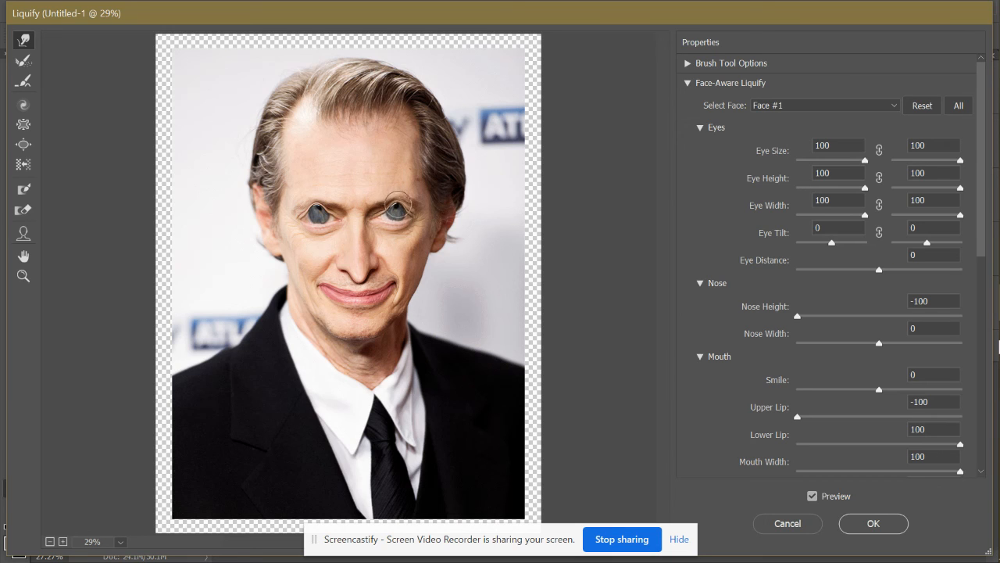
{"action": "mouse_move", "coordinate": [606, 219]}
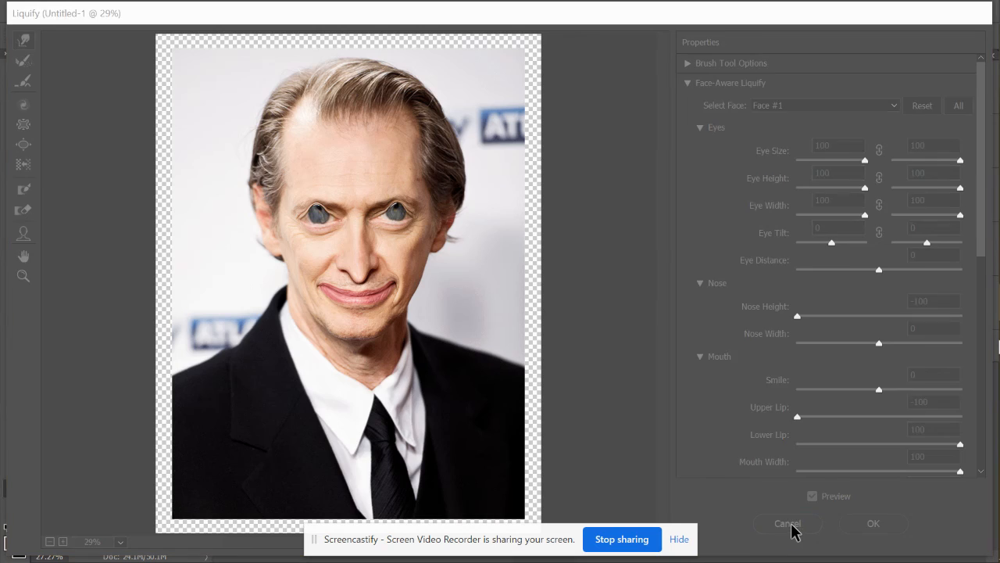
- Cancel the Liquify session so the portrait stays undistorted, then reopen the Filter menu
{"action": "left_click", "coordinate": [872, 522]}
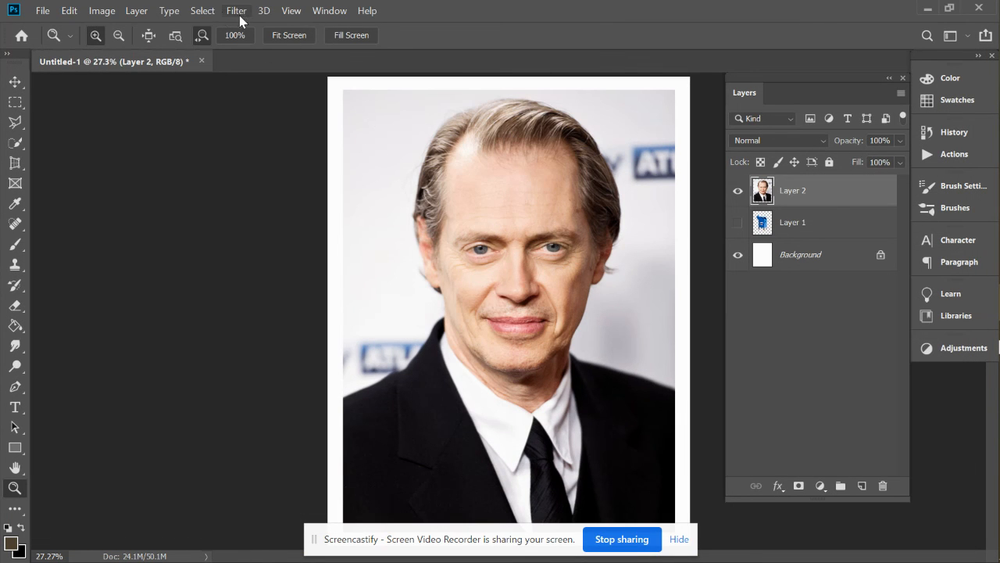
{"action": "left_click", "coordinate": [236, 9]}
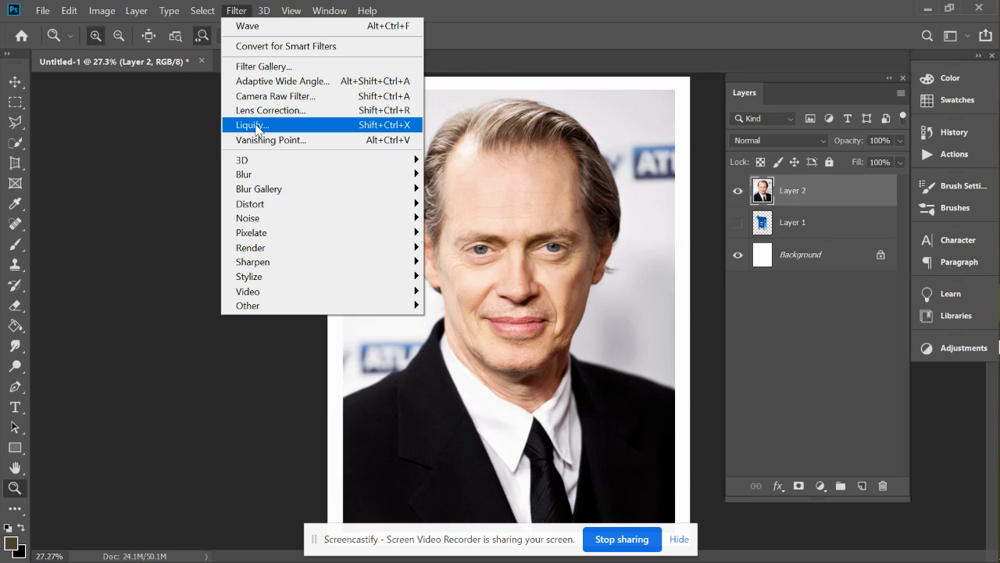
{"action": "mouse_move", "coordinate": [308, 183]}
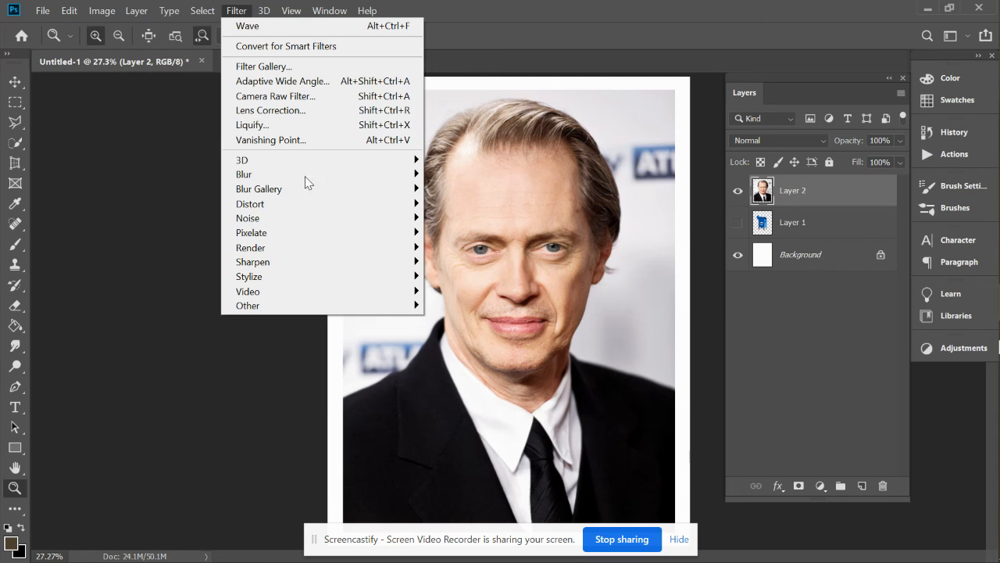